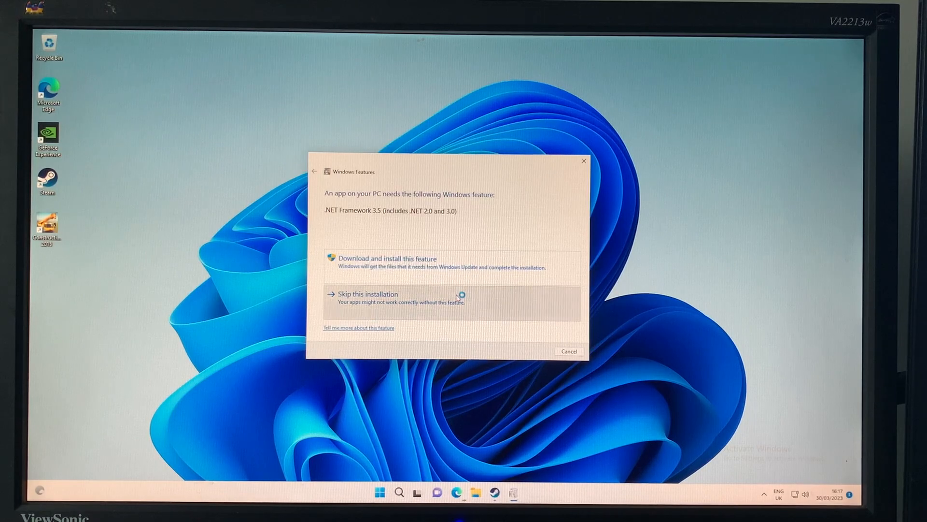
Skip the .NET Framework 3.5 install and bring up the in-game pause menu
click(364, 298)
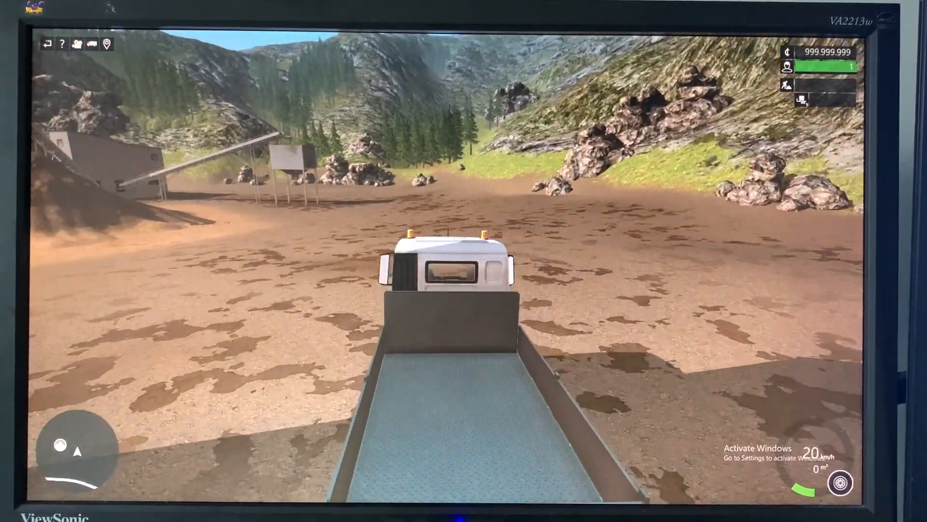
key(w)
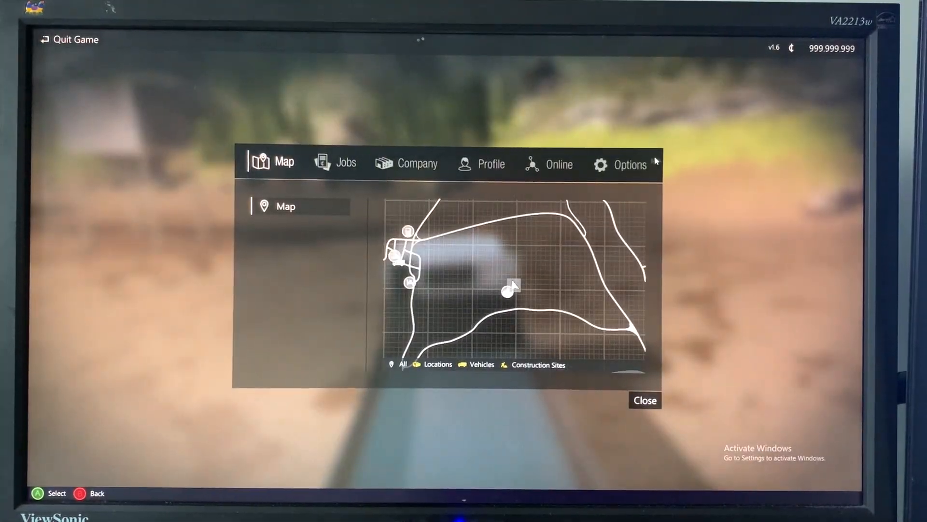
In Options > Graphics, lower Graphics Quality from Very High to Low and apply it
click(631, 164)
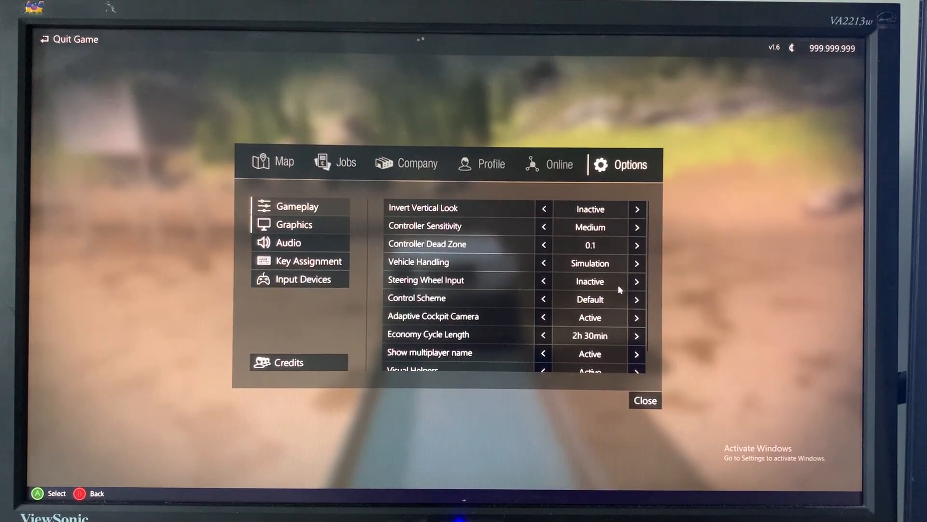
mouse_move(319, 228)
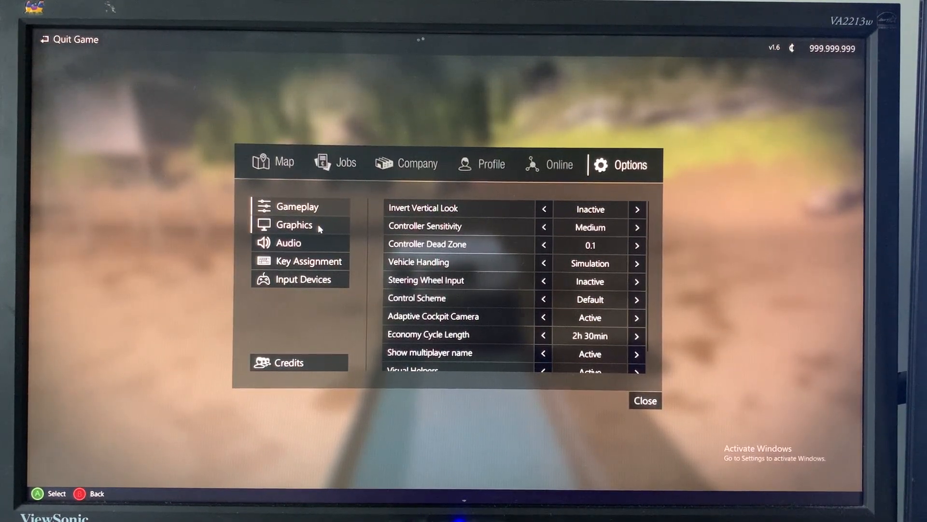
click(294, 224)
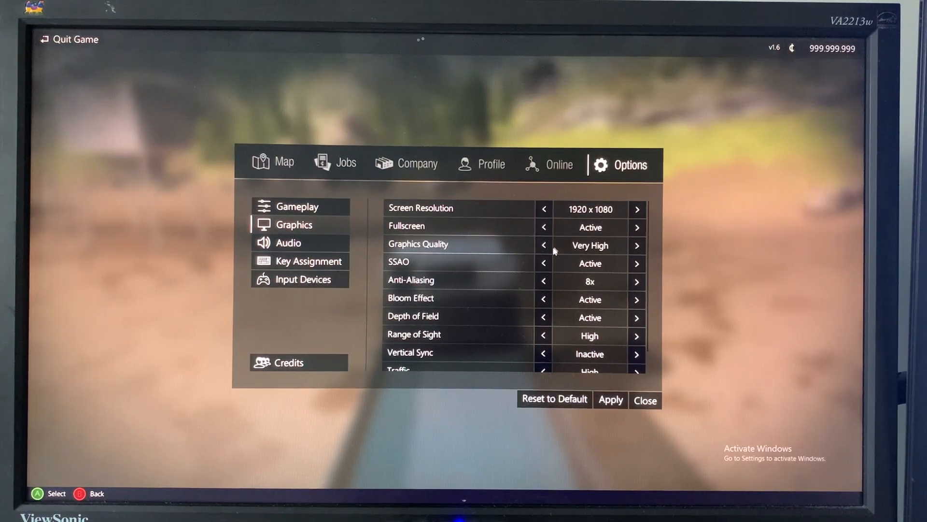
click(542, 244)
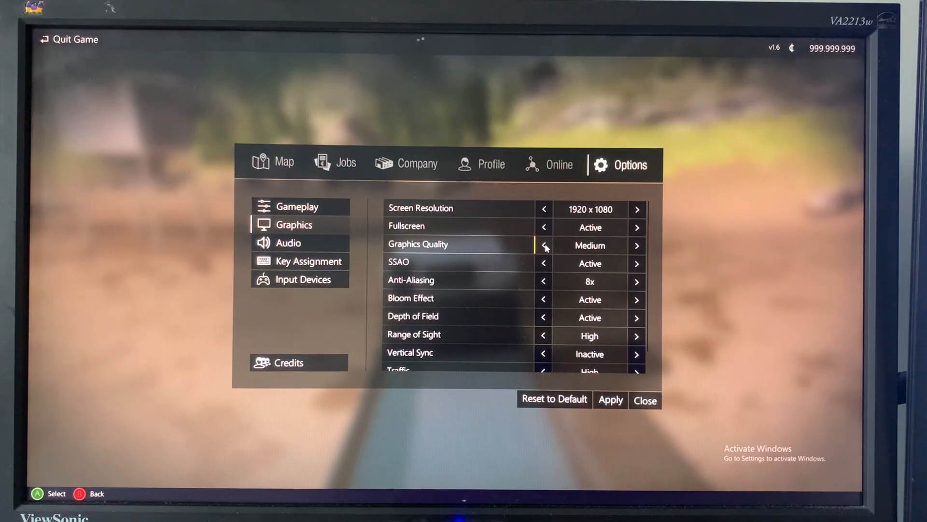
click(543, 244)
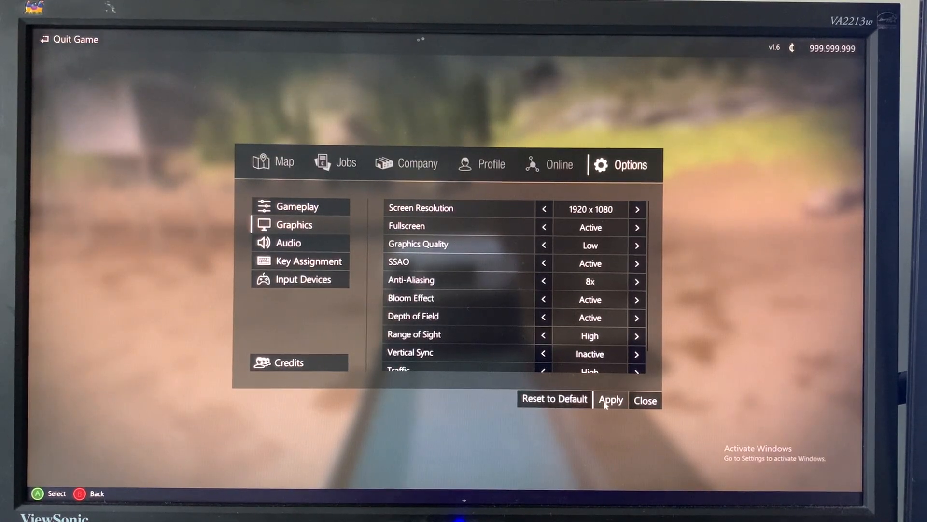
click(644, 400)
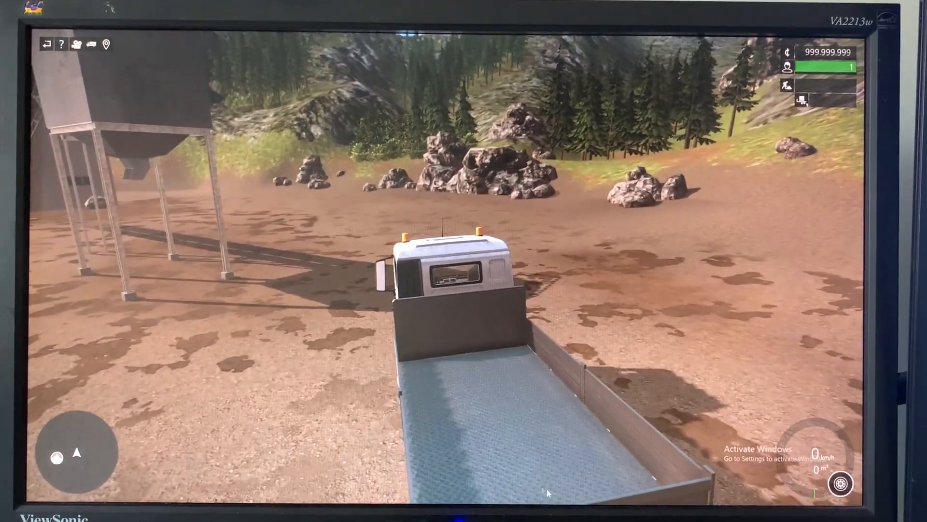
Leave the game and view Task Manager's Performance figures for CPU and GPU 0
click(389, 493)
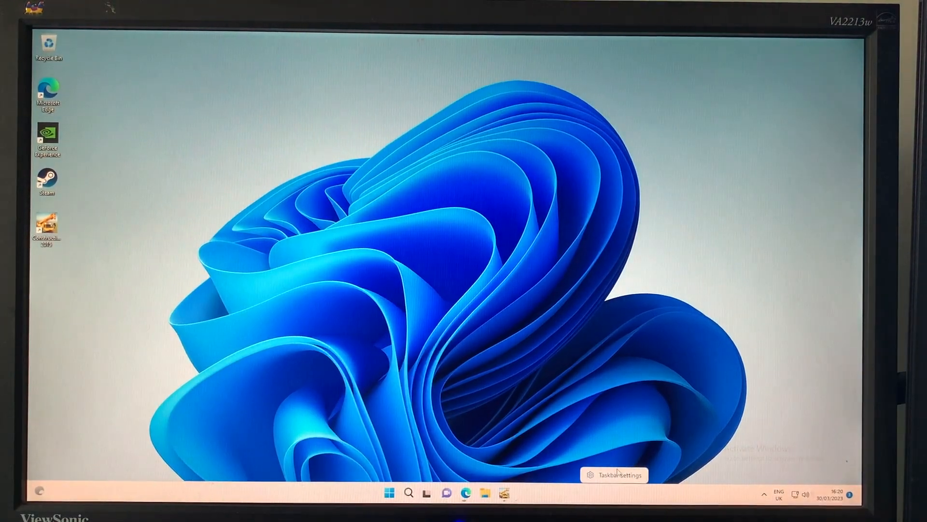
click(389, 491)
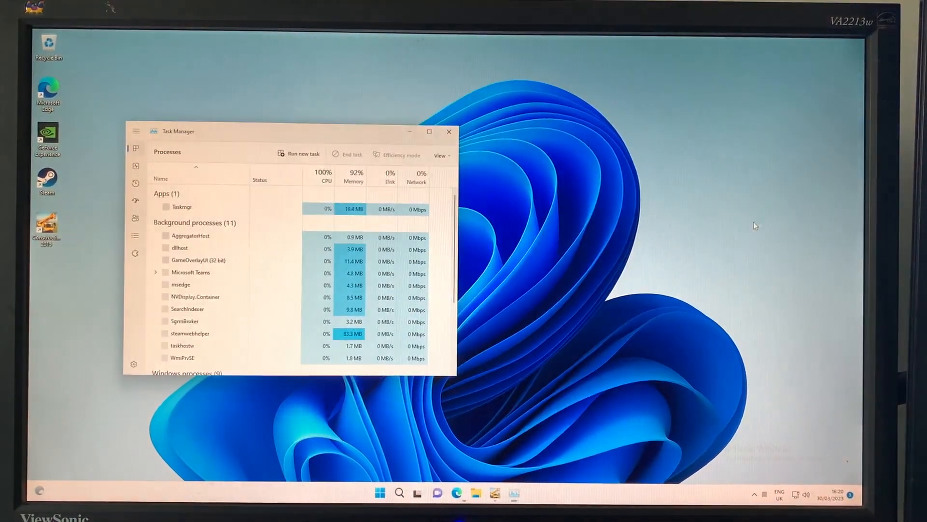
click(135, 165)
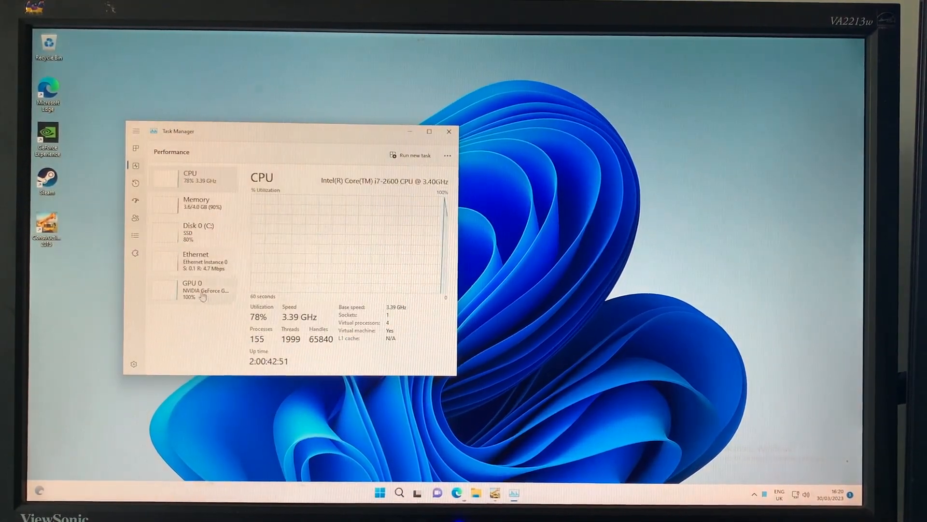
click(192, 290)
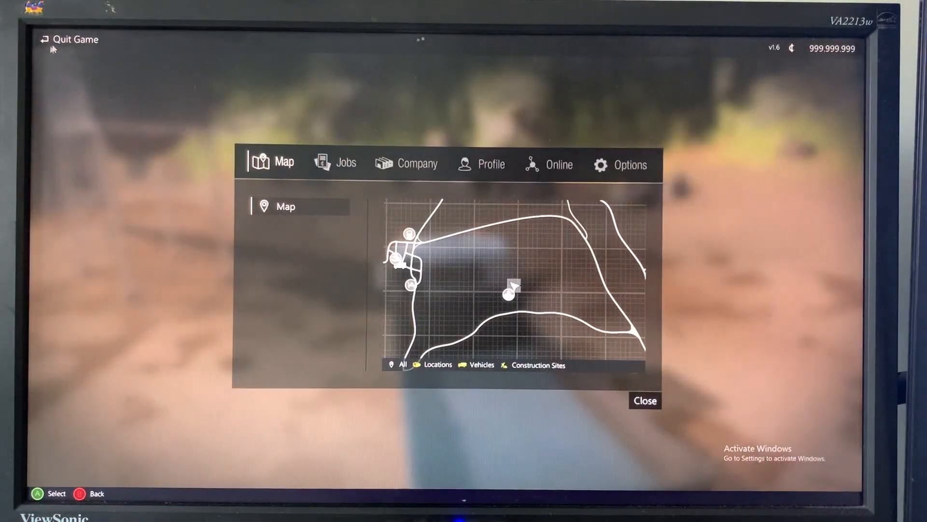
Quit to the title screen, then exit Construction Simulator 2015 to the desktop
click(68, 40)
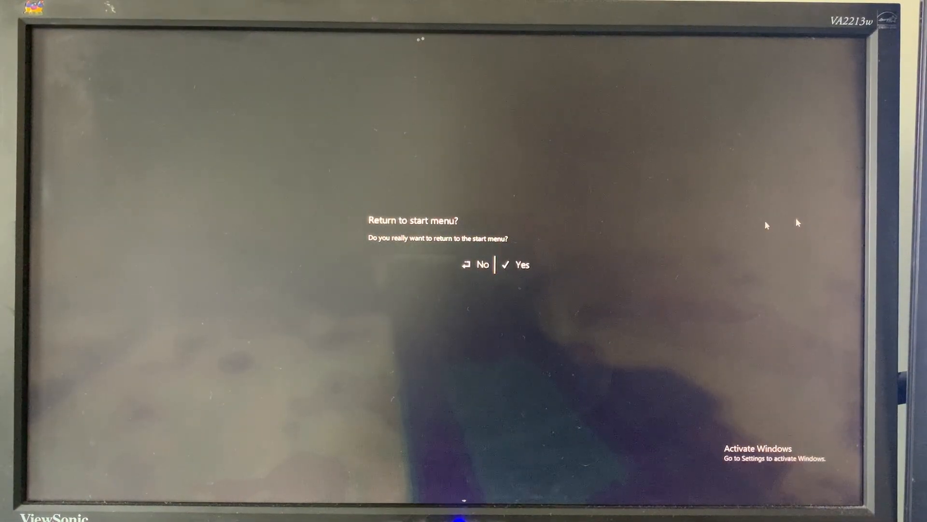
mouse_move(454, 330)
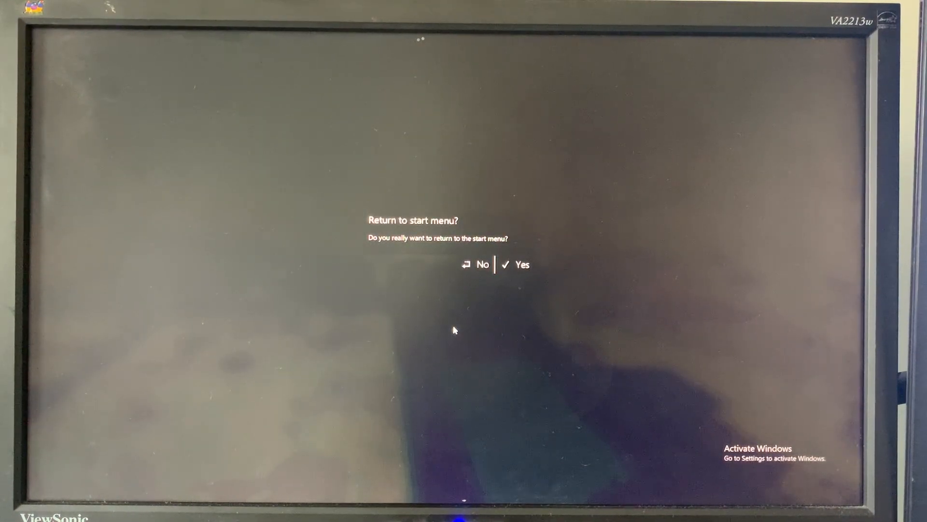
mouse_move(341, 41)
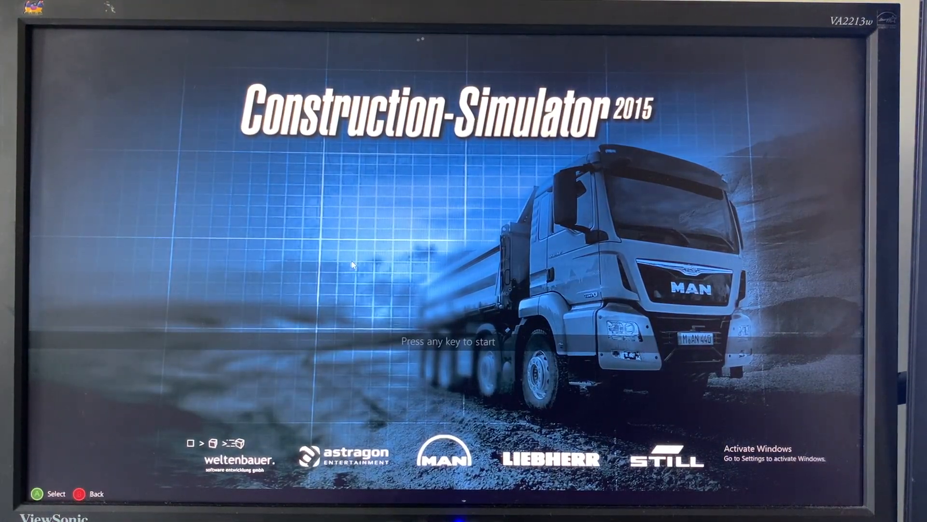
mouse_move(83, 481)
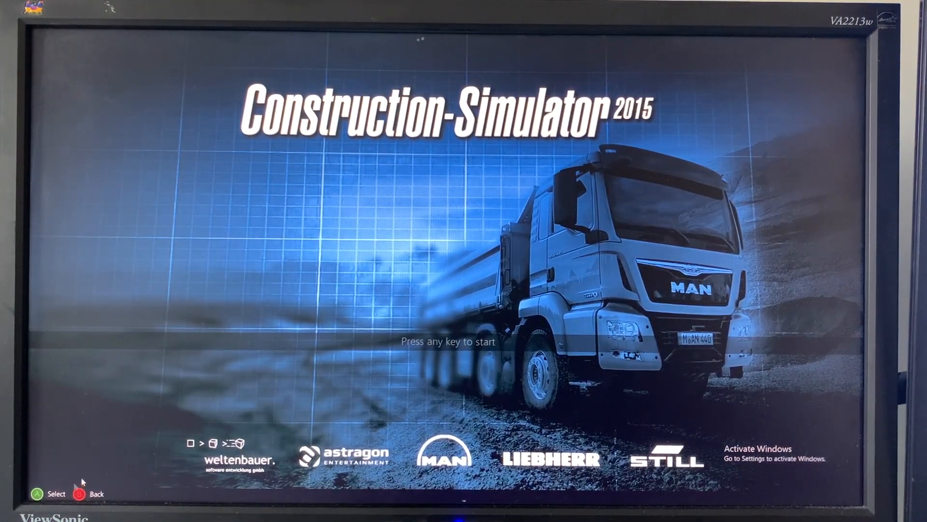
key(space)
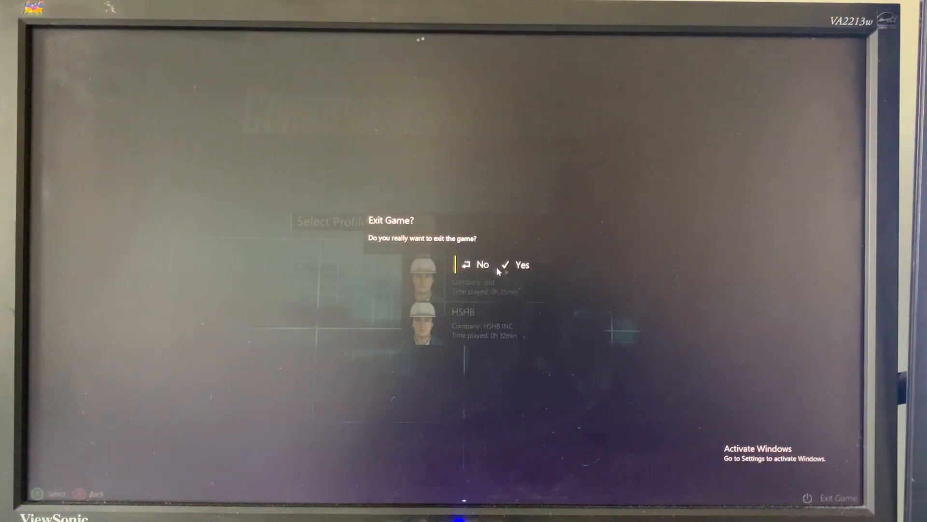
click(521, 264)
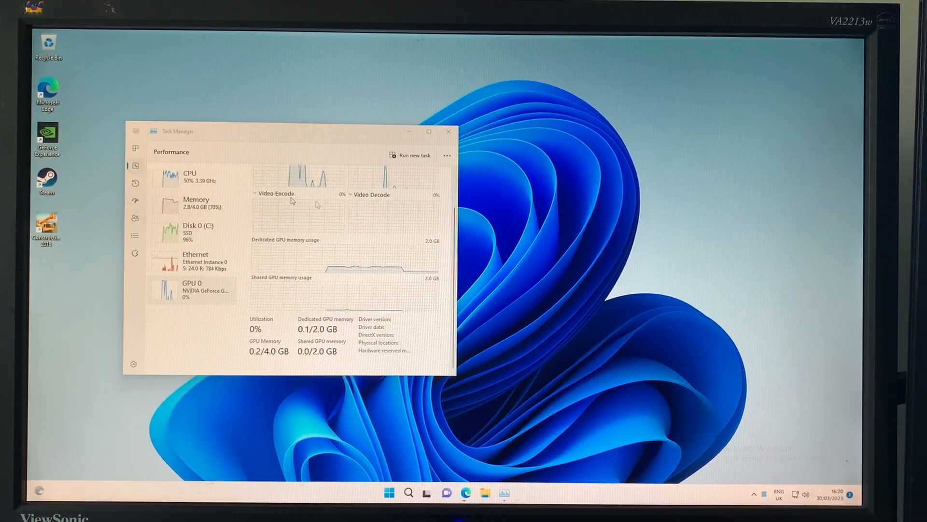
Review CPU and GPU 0 usage in Task Manager, then start shutting down Windows
click(189, 176)
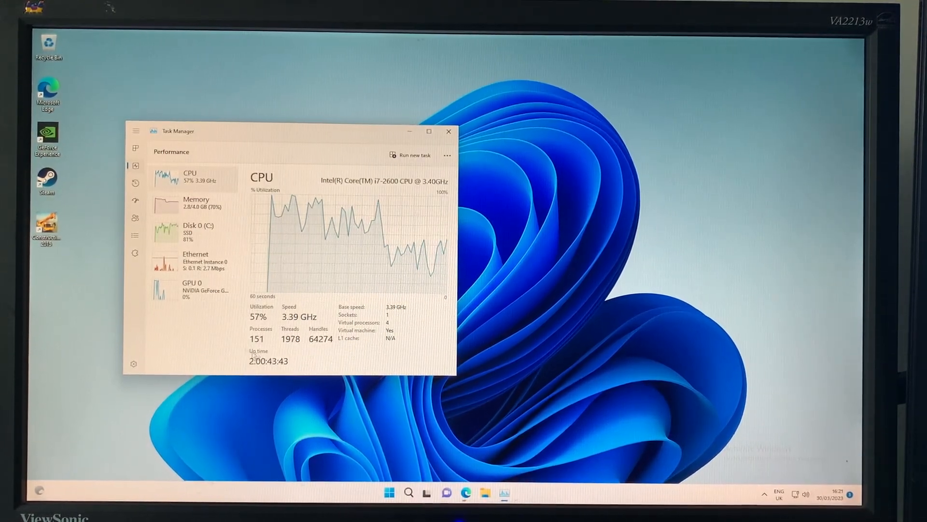
click(192, 289)
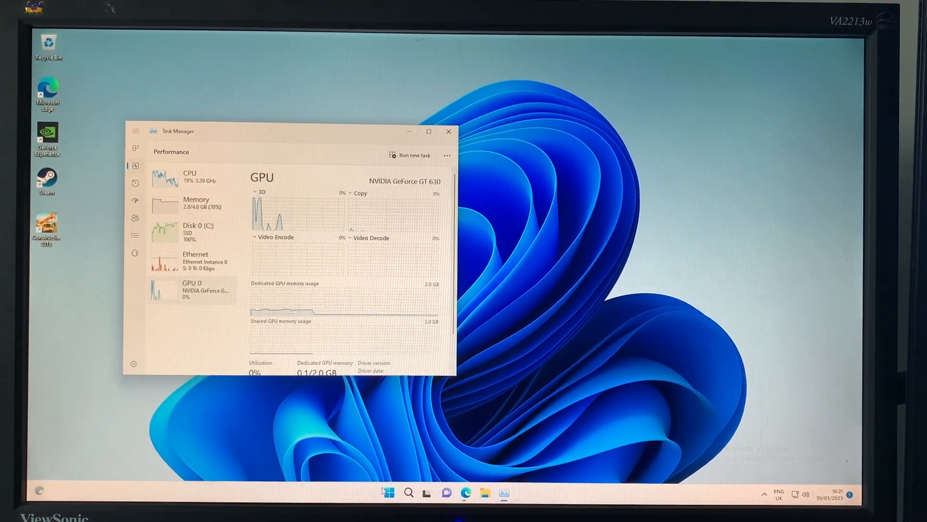
click(388, 492)
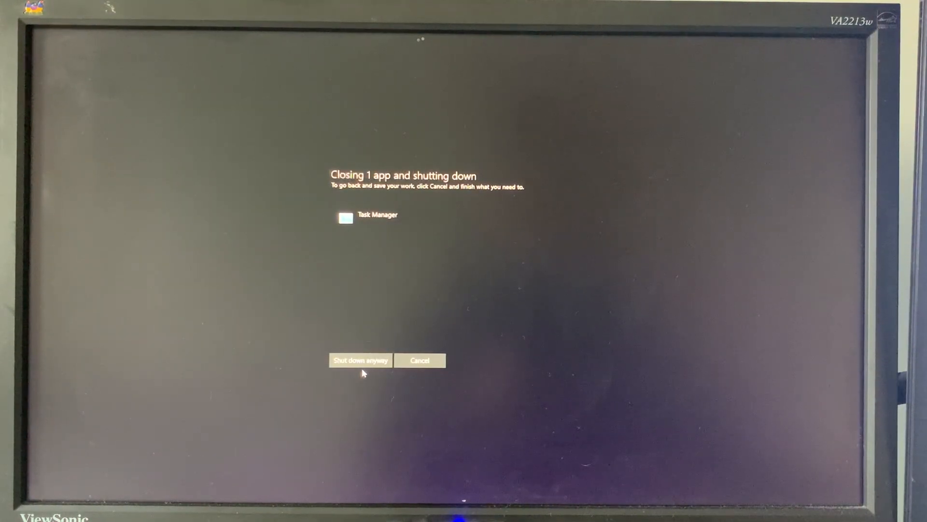
Shut down anyway despite the open app, reaching the macOS login screen
click(361, 361)
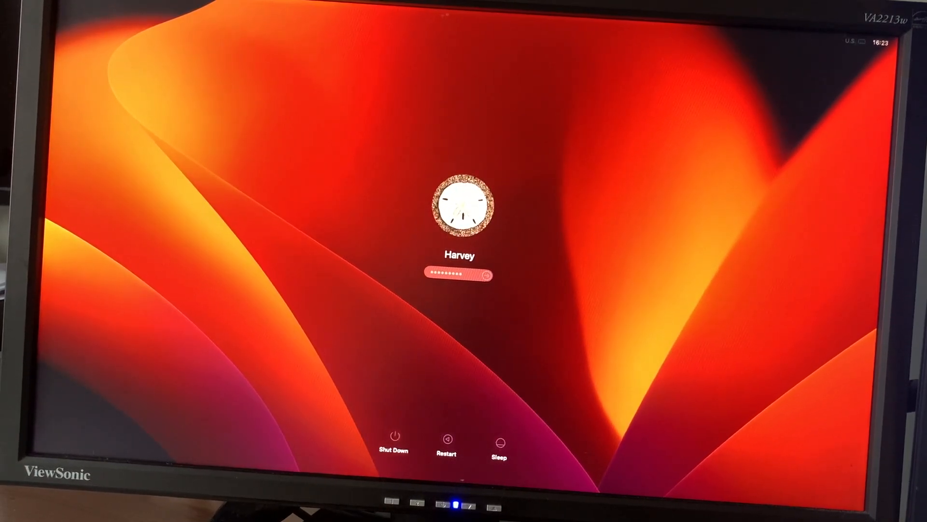
Sign in to the Mac and show About This Mac with its 8 GB memory and Ventura 13.0
key(Return)
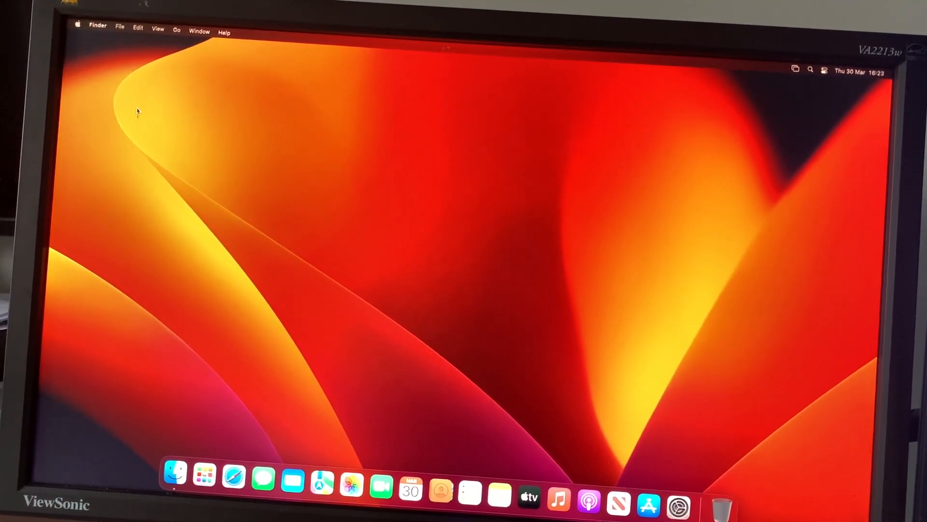
mouse_move(245, 213)
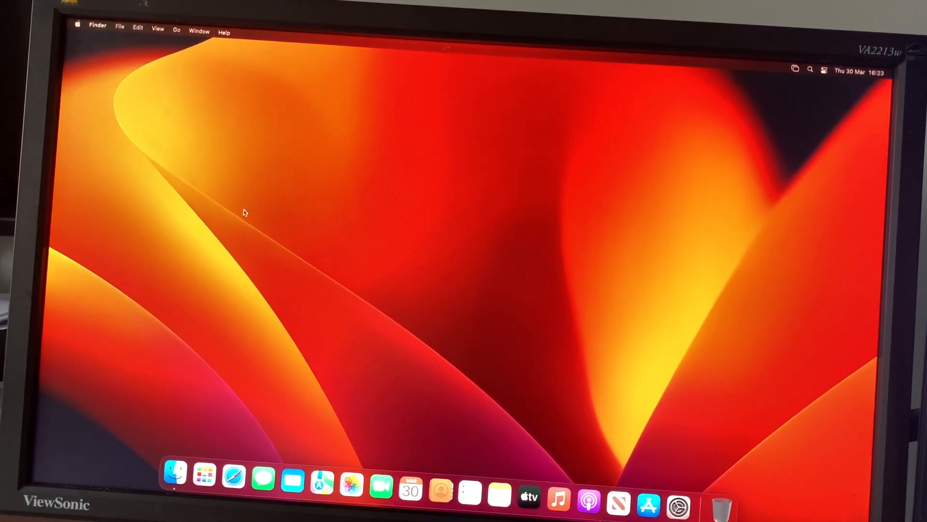
click(77, 25)
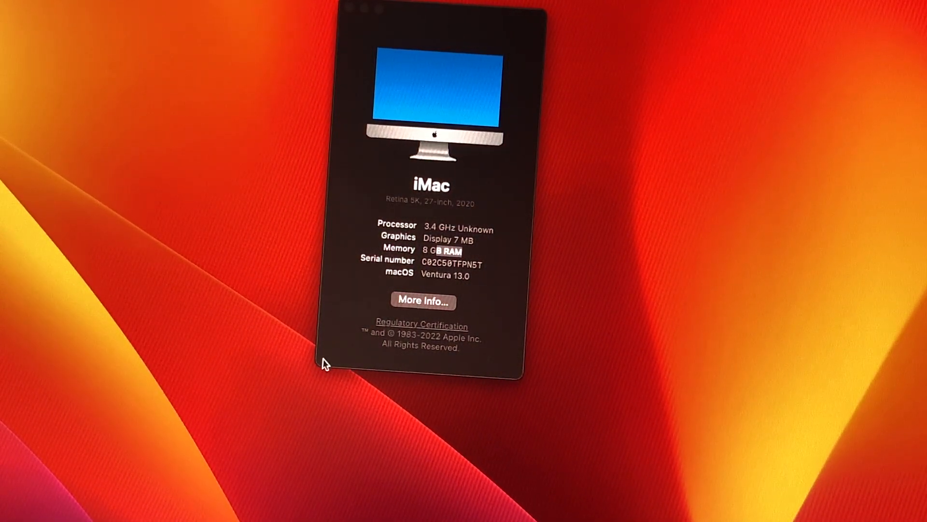
From More Info, reach Display Settings and keep VA2213w-2 optimized for the Unknown Display
click(423, 301)
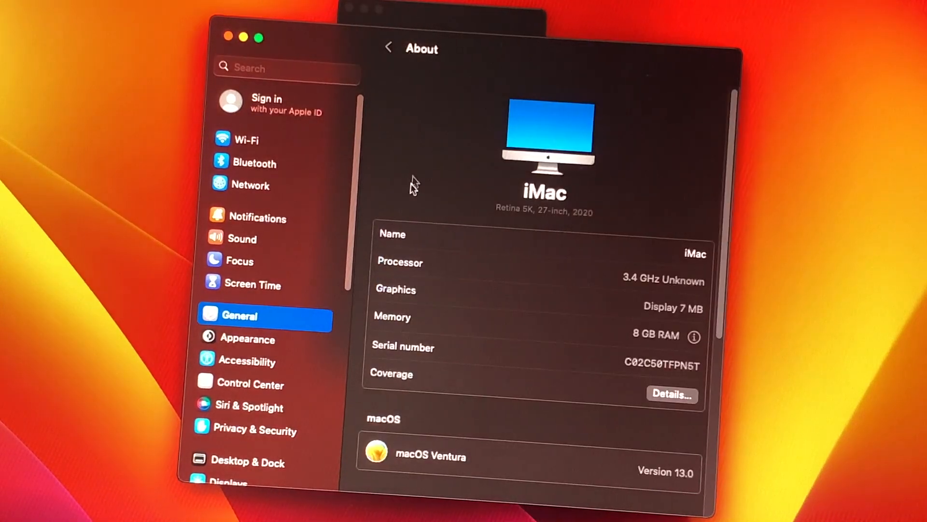
scroll(down, 3)
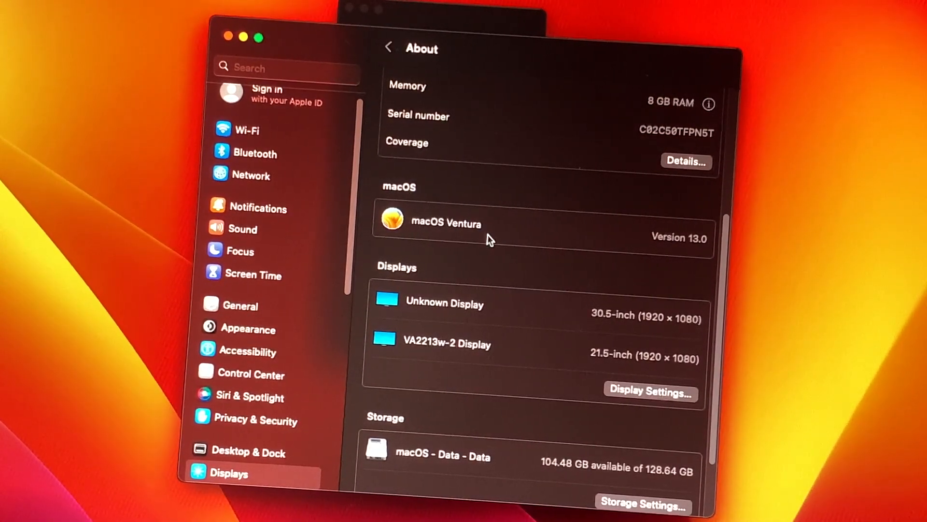
click(649, 392)
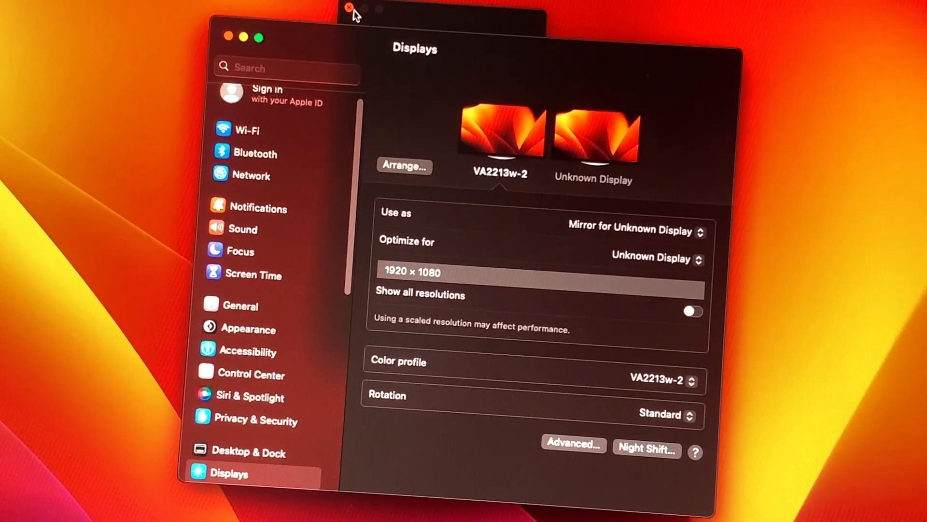
click(650, 259)
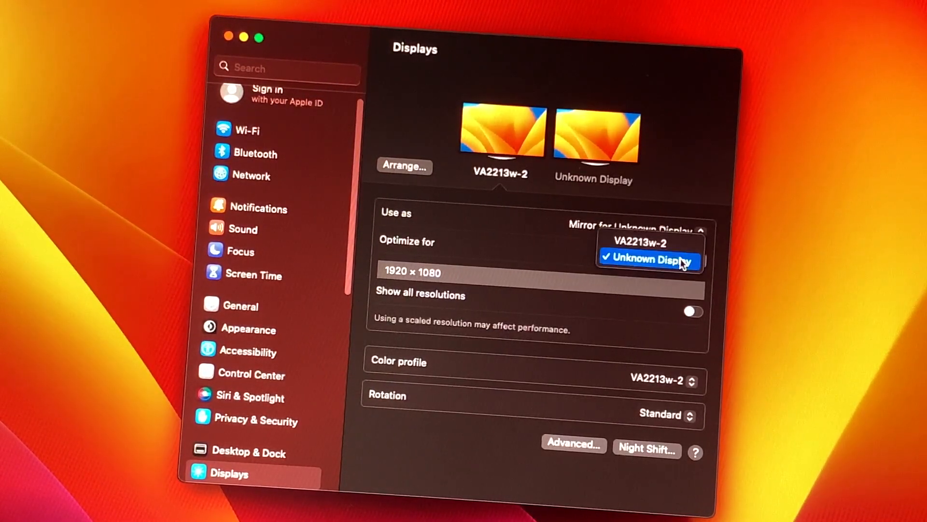
click(649, 259)
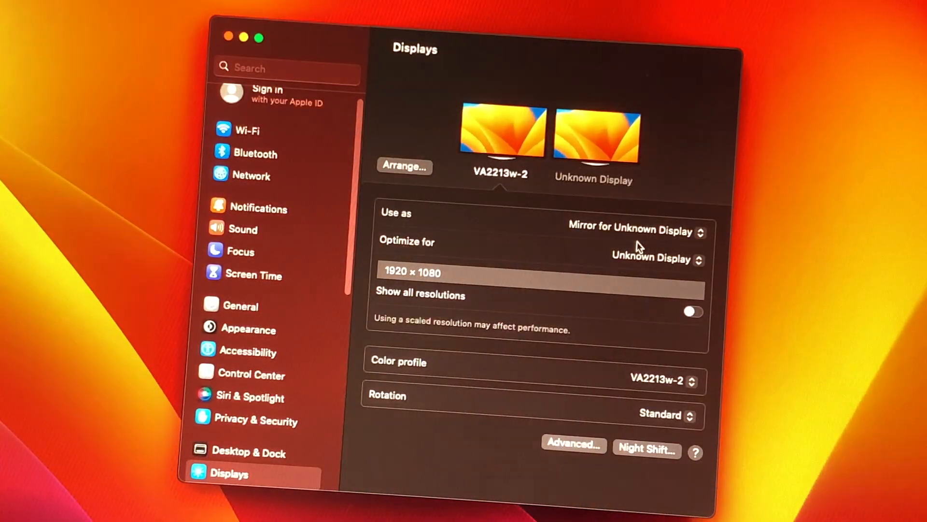
click(635, 231)
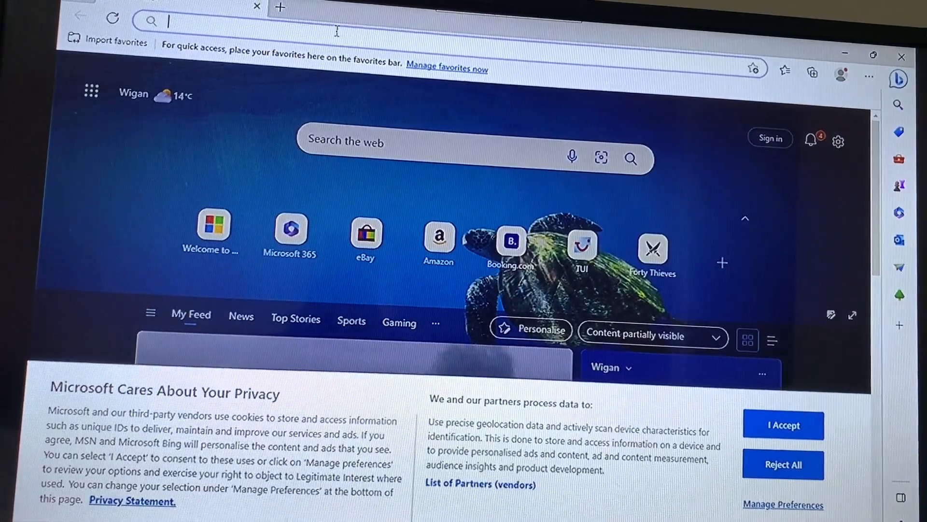
Go to the ShareMouse site, accept the license terms and download the Windows version
text(share.)
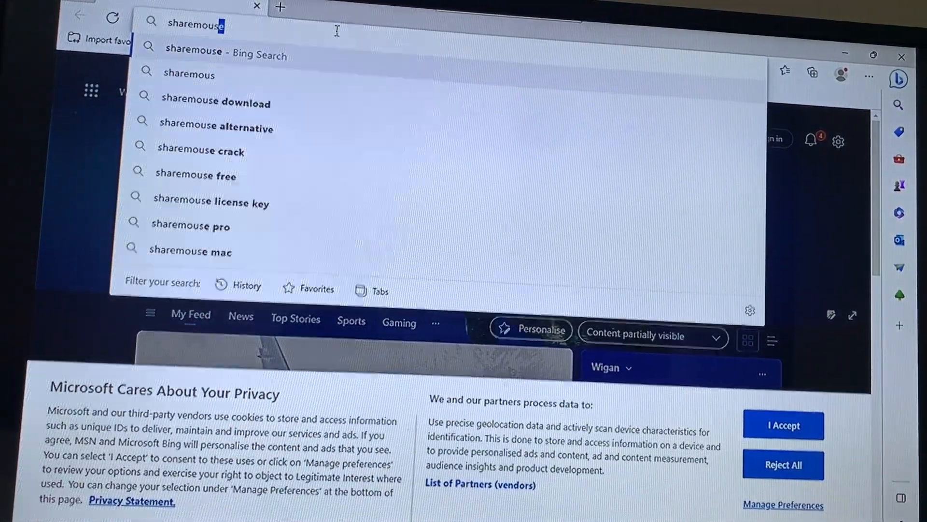
key(Return)
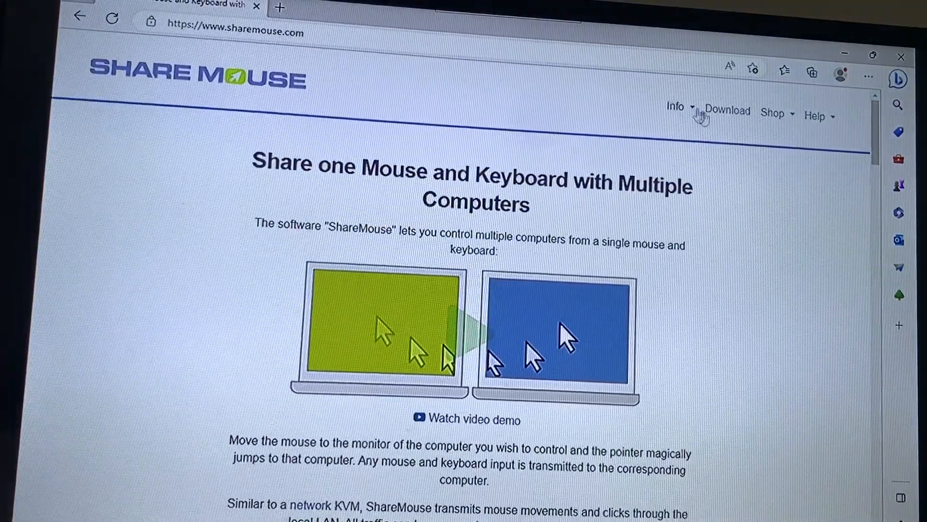
click(728, 111)
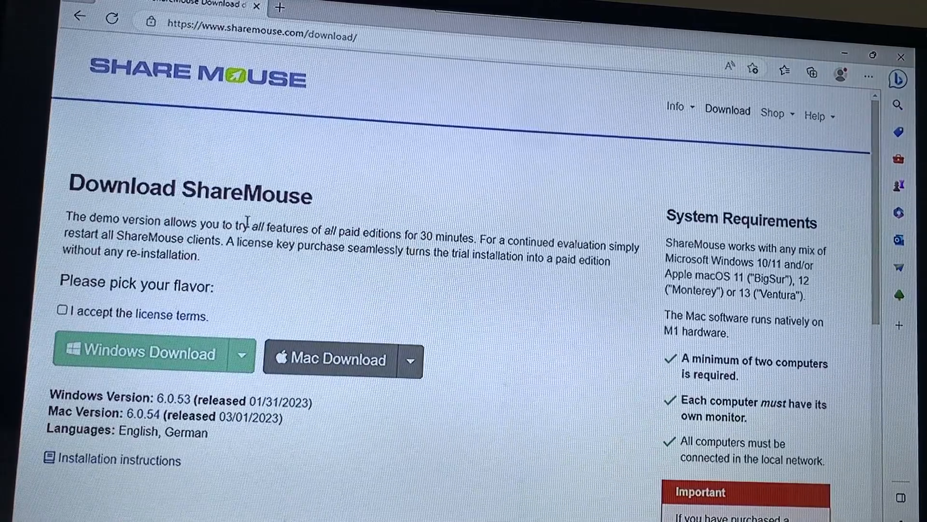
click(62, 311)
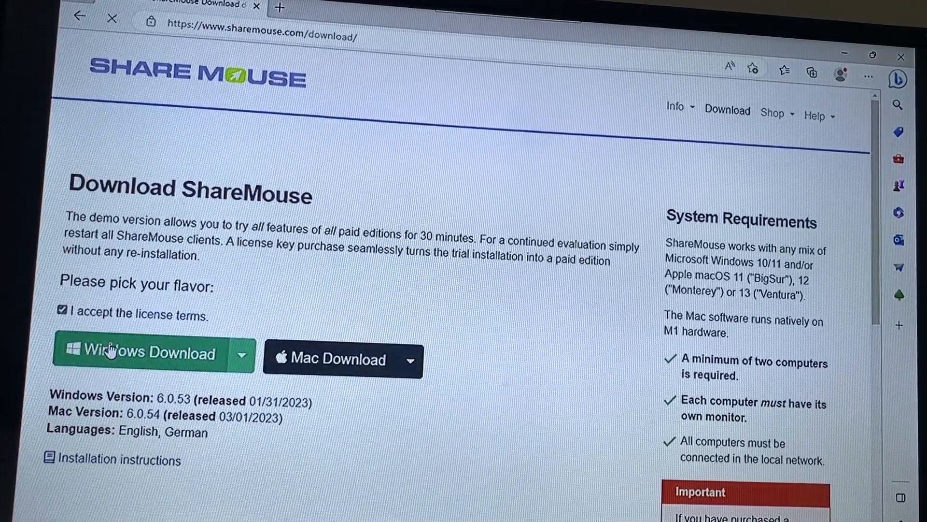
click(144, 352)
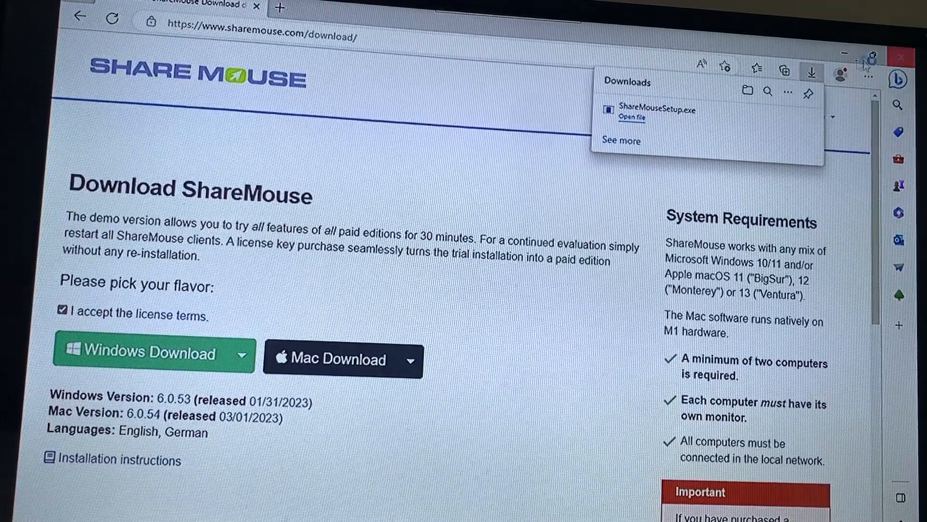
Run ShareMouseSetup.exe, allow UAC changes and finish installing ShareMouse v6.0.53 Free
click(632, 118)
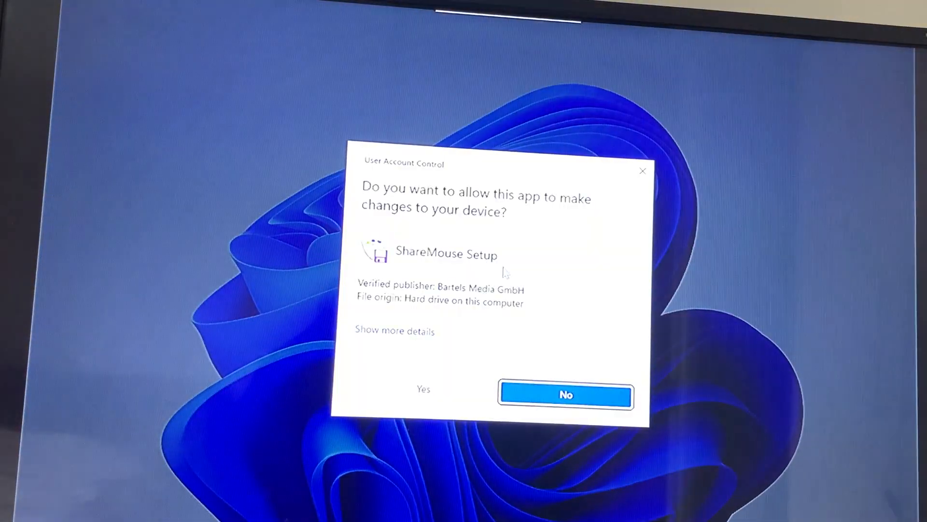
click(563, 395)
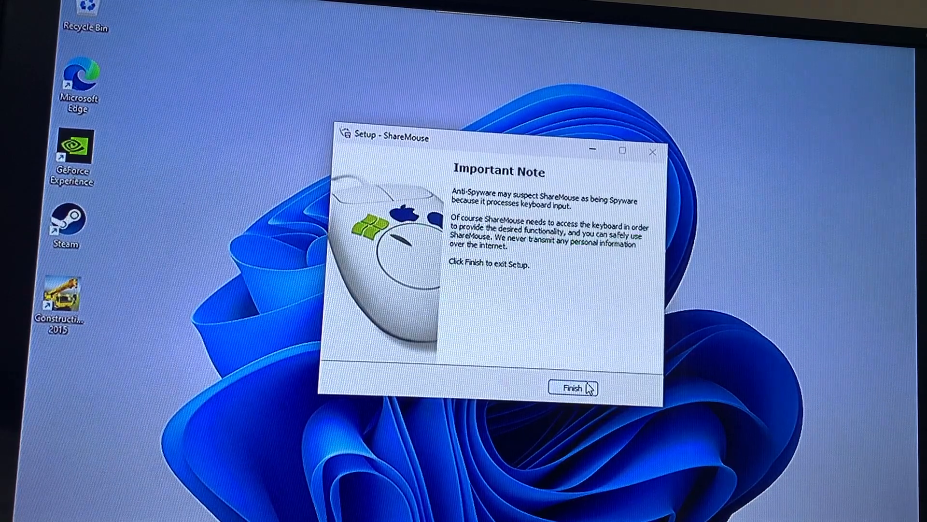
click(573, 388)
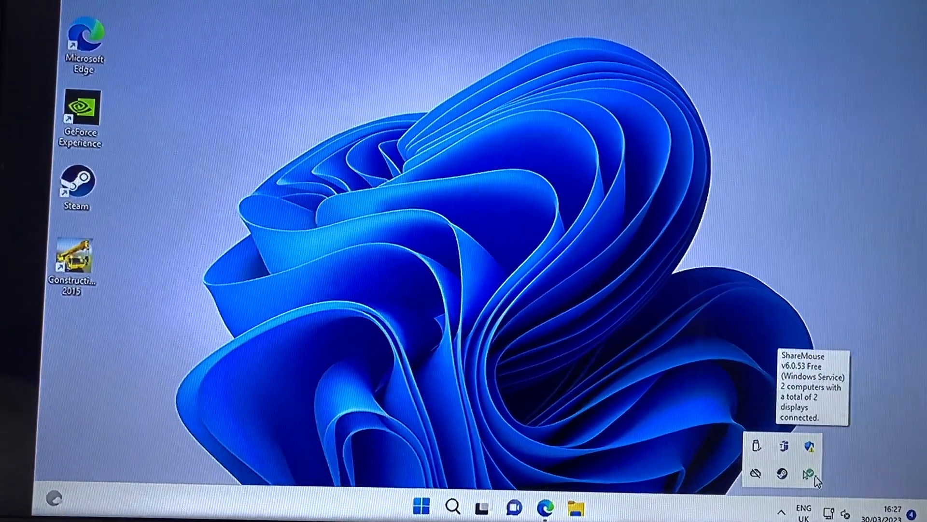
Bring up ShareMouse's Monitor Manager from the system tray, showing GAMINGWIN11 and the second display
click(812, 474)
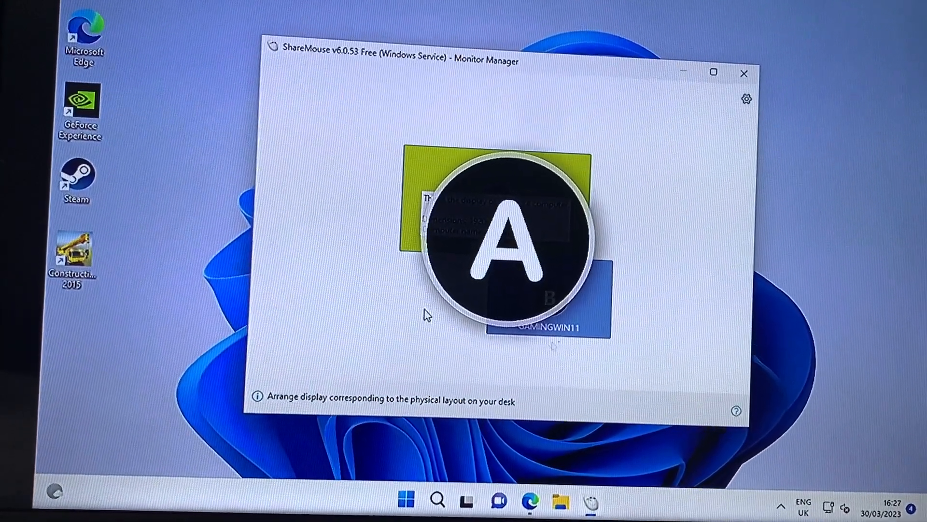
mouse_move(580, 331)
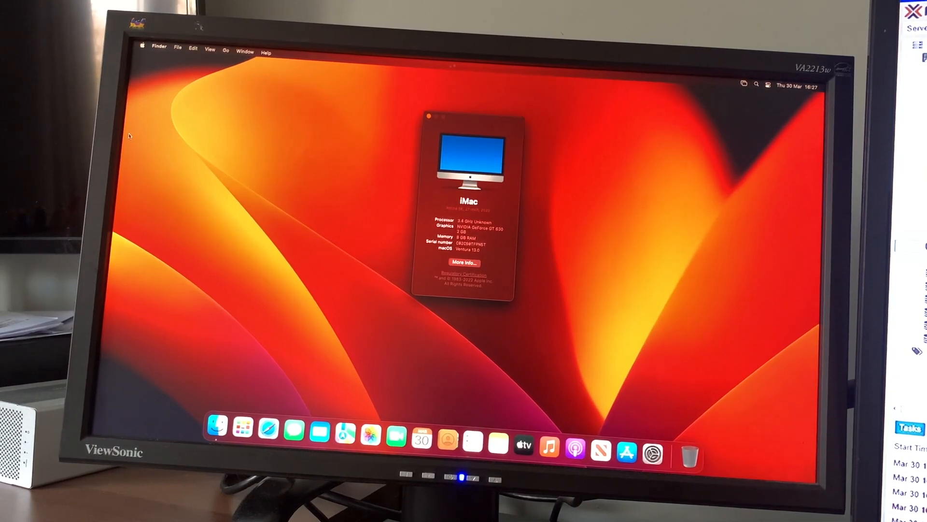
mouse_move(321, 425)
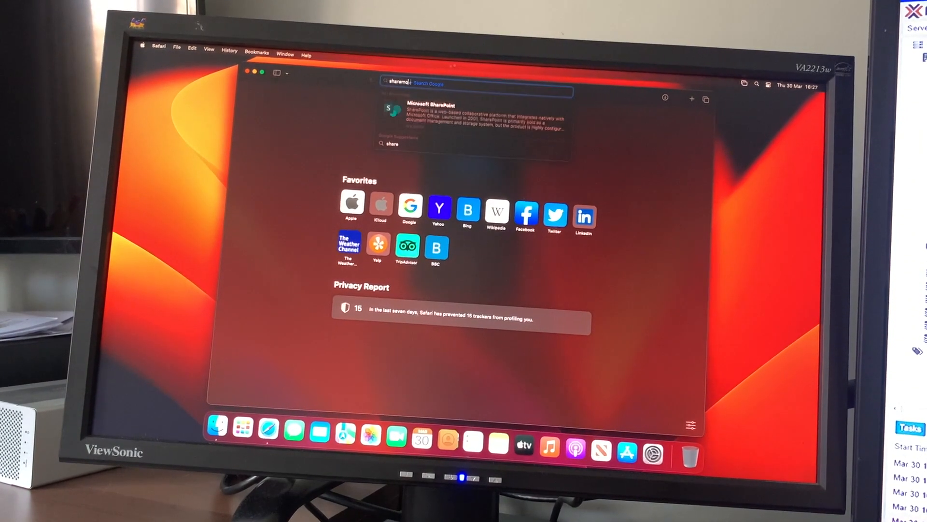
Go to the ShareMouse site, reach its Download page and accept the license terms to start the download
key(Return)
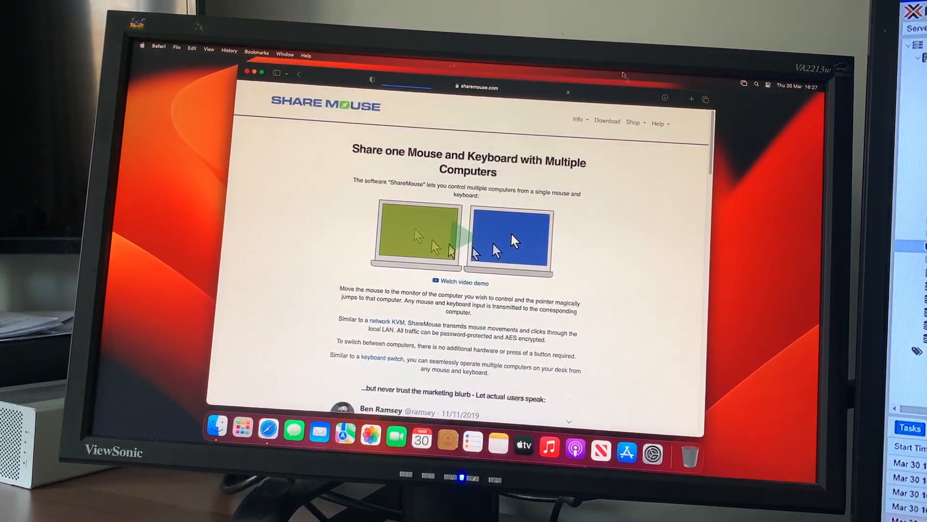
click(606, 122)
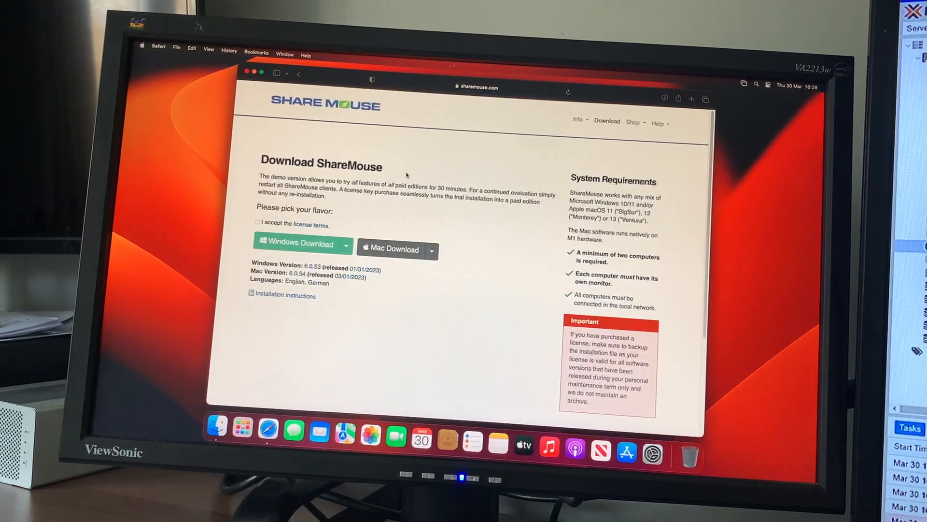
mouse_move(455, 244)
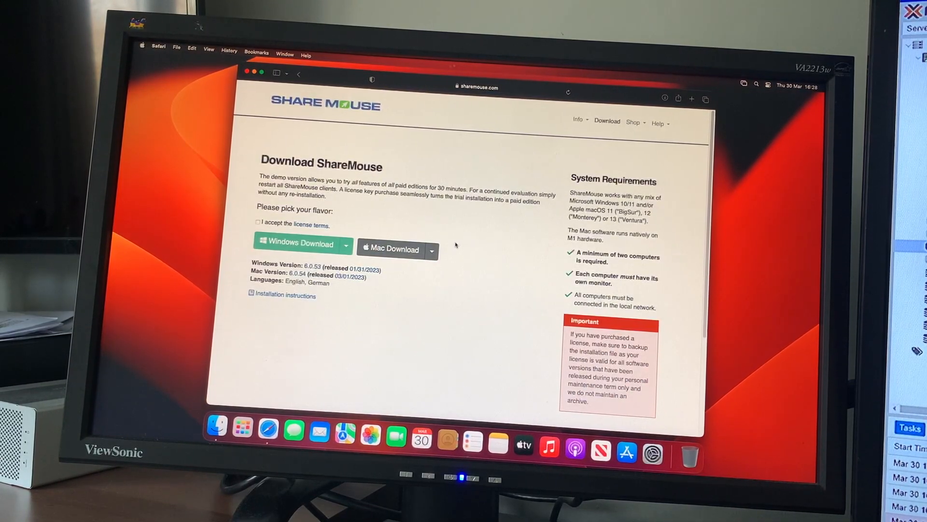
mouse_move(211, 235)
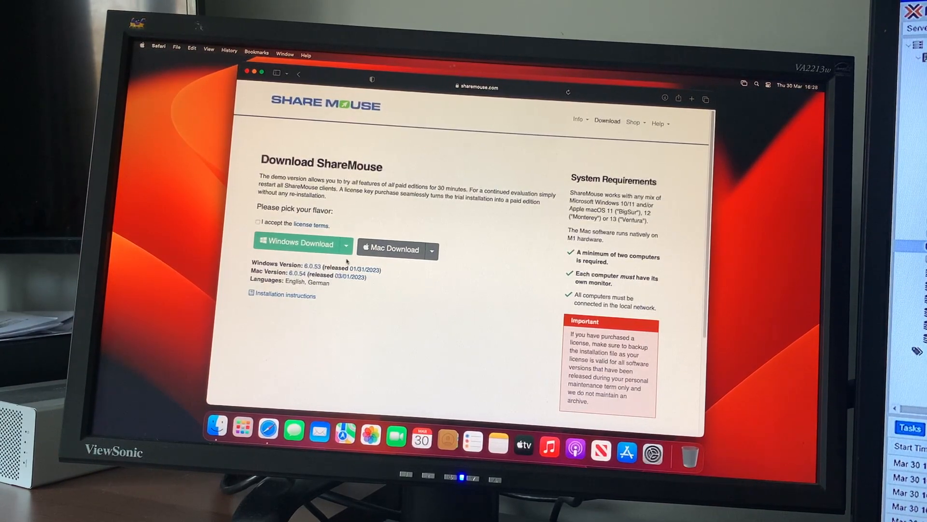
click(258, 223)
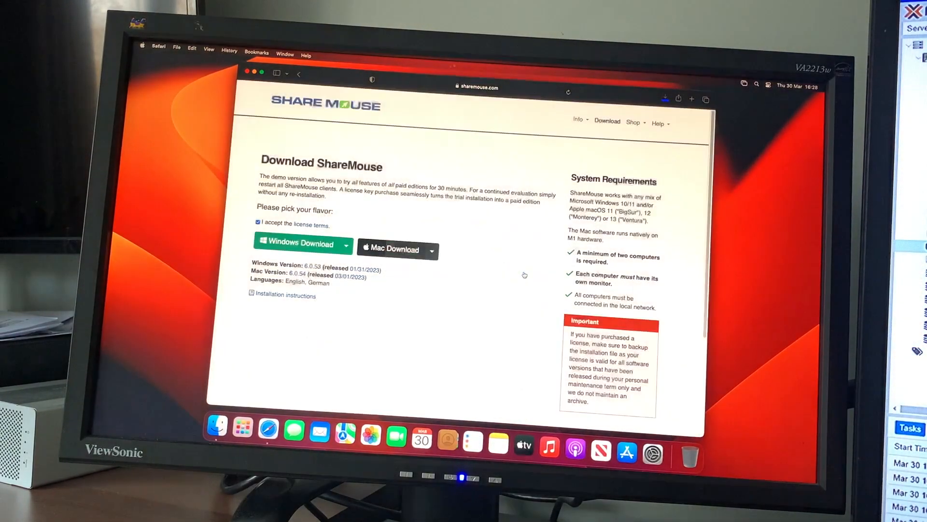
Open ShareMouseSetup.dmg from Safari's Downloads and select the ShareMouse app in the mounted installer
click(664, 98)
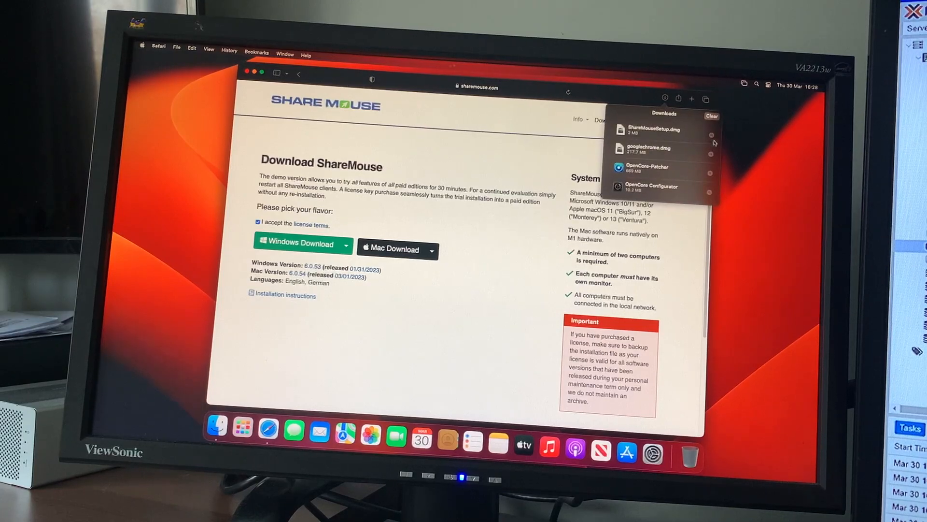
click(650, 131)
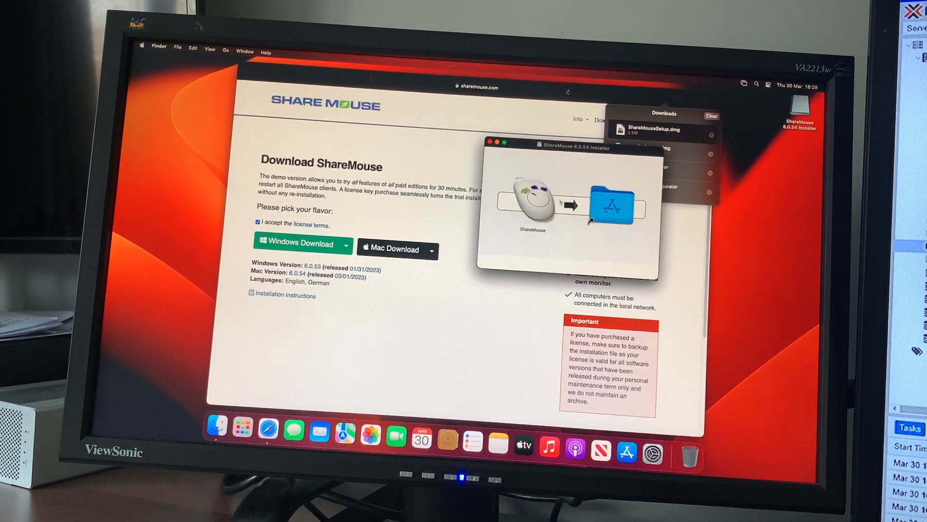
click(531, 198)
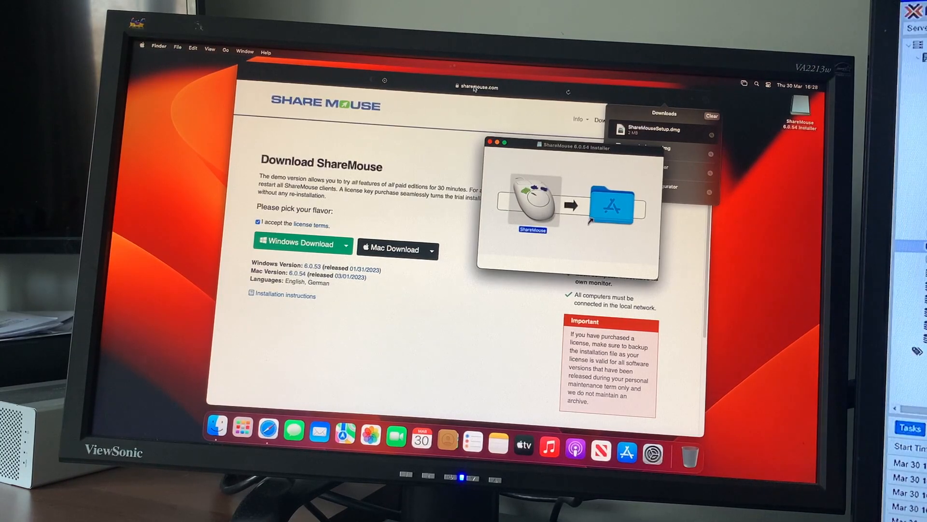
mouse_move(242, 425)
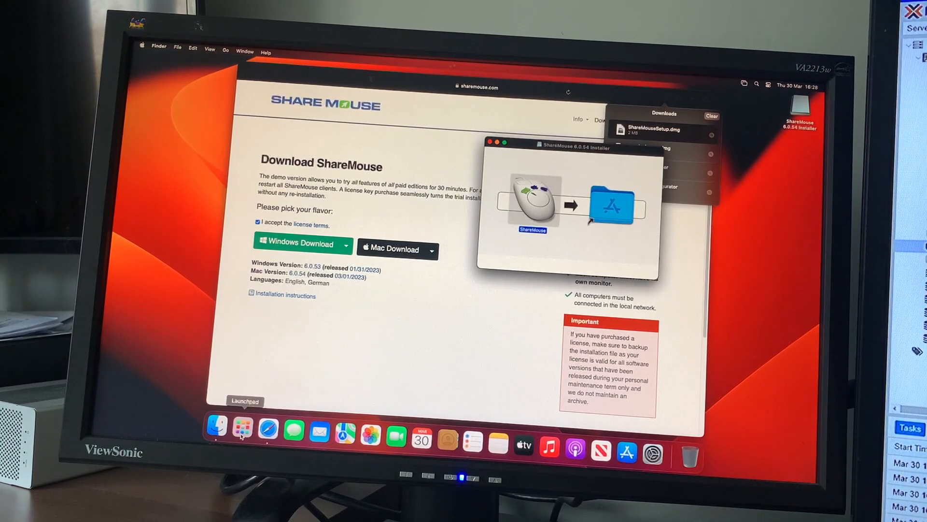
click(214, 425)
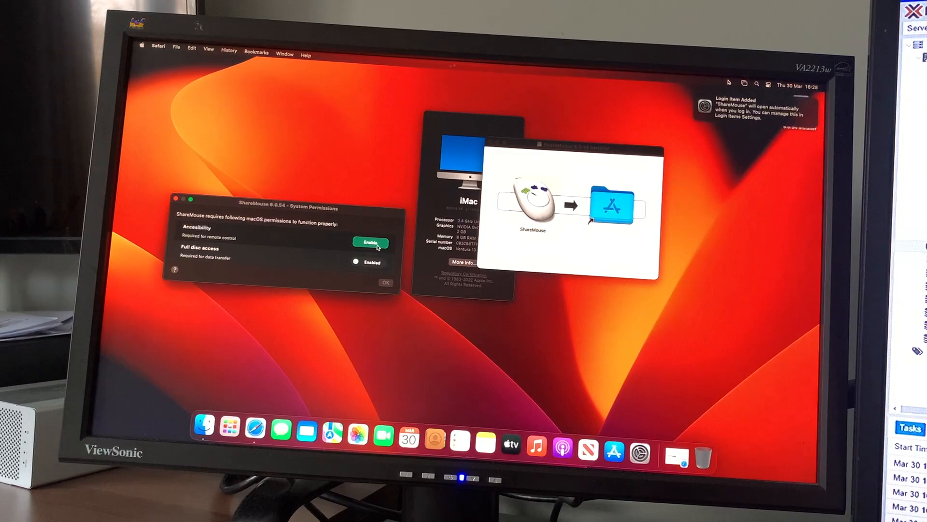
Request Accessibility for ShareMouse and switch it on under Privacy & Security > Accessibility
click(370, 243)
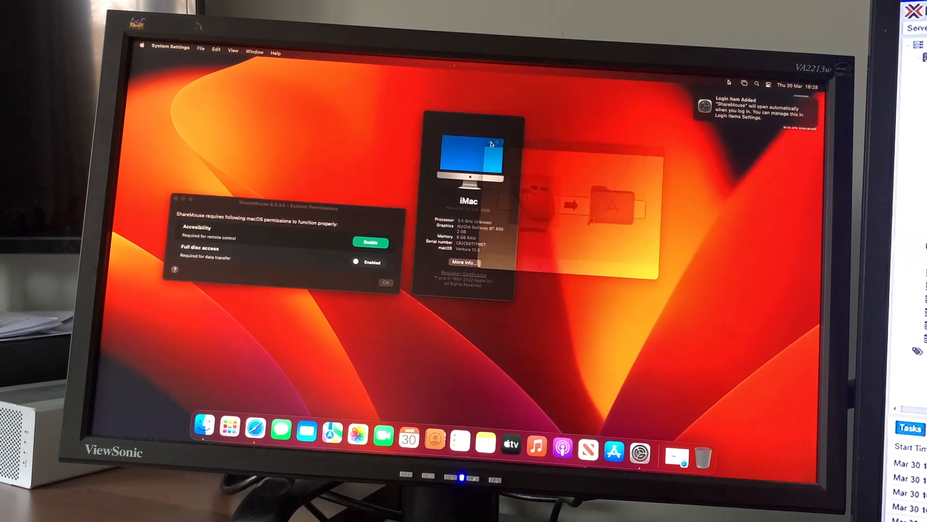
click(638, 449)
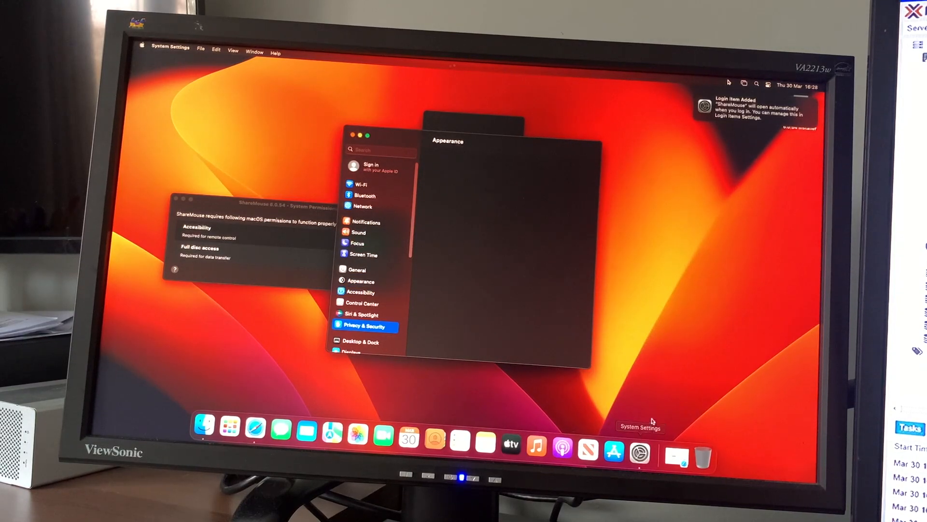
mouse_move(397, 313)
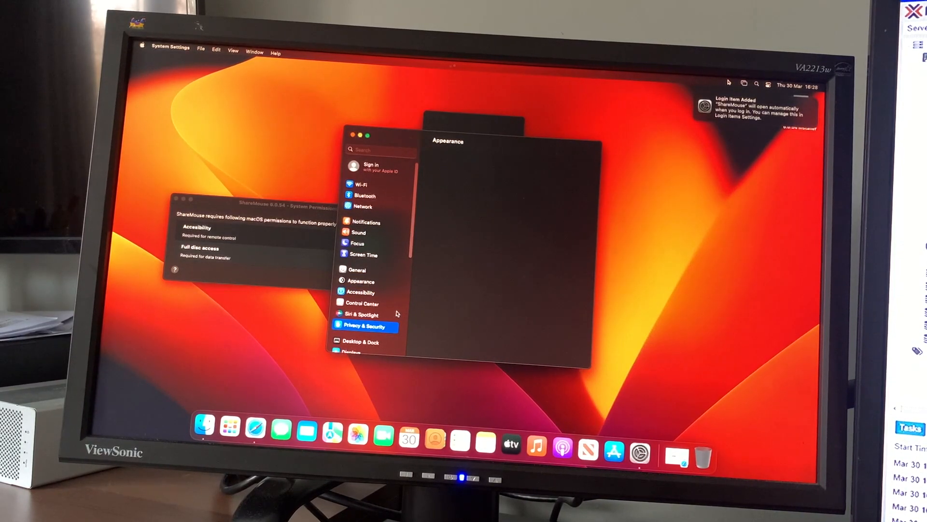
click(359, 292)
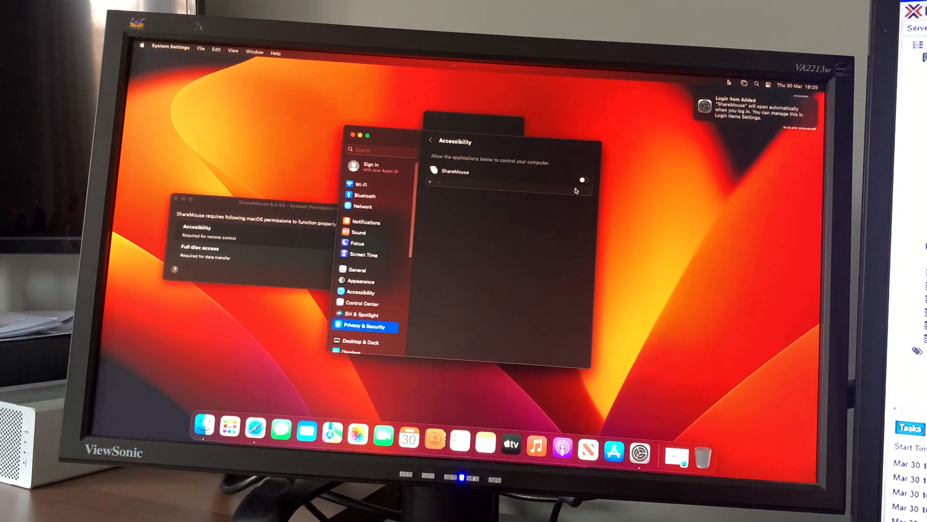
click(583, 180)
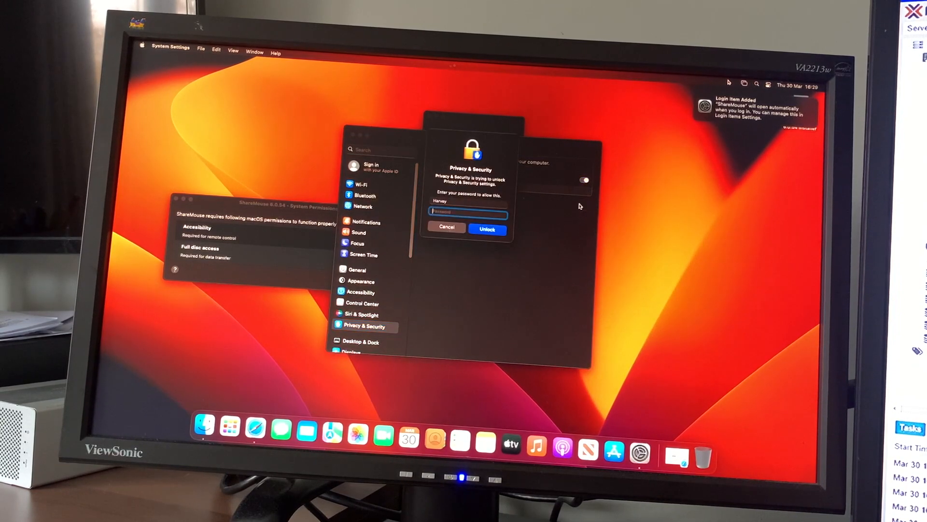
Unlock the setting with the account password, dismiss the permissions dialog and show ShareMouse's menu-bar menu
text(password)
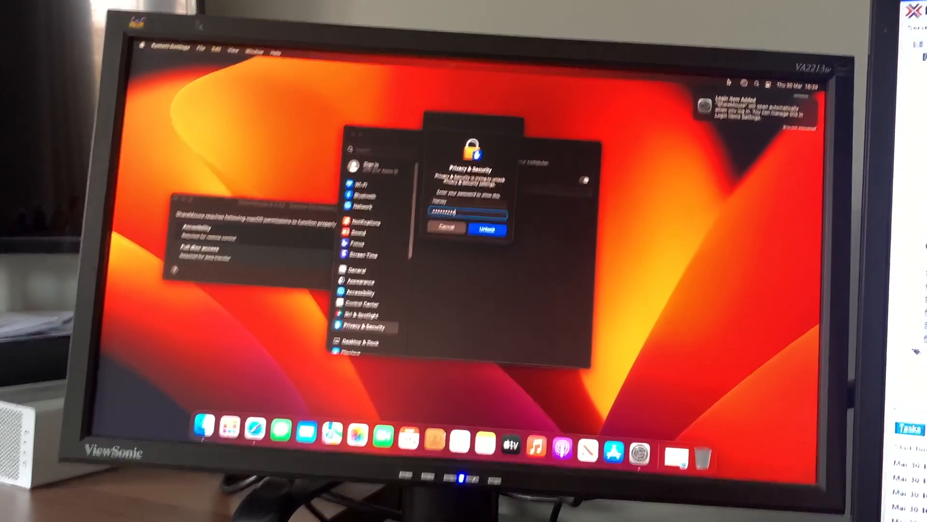
click(489, 230)
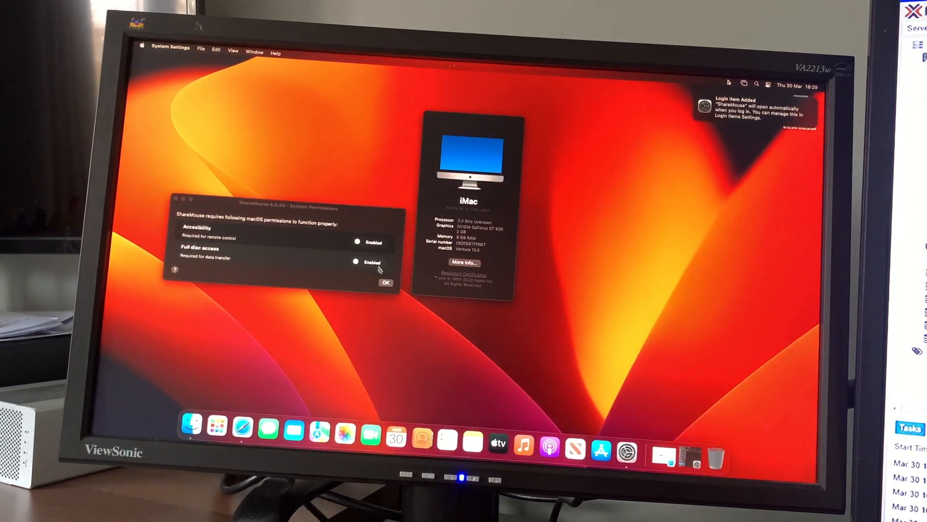
click(385, 282)
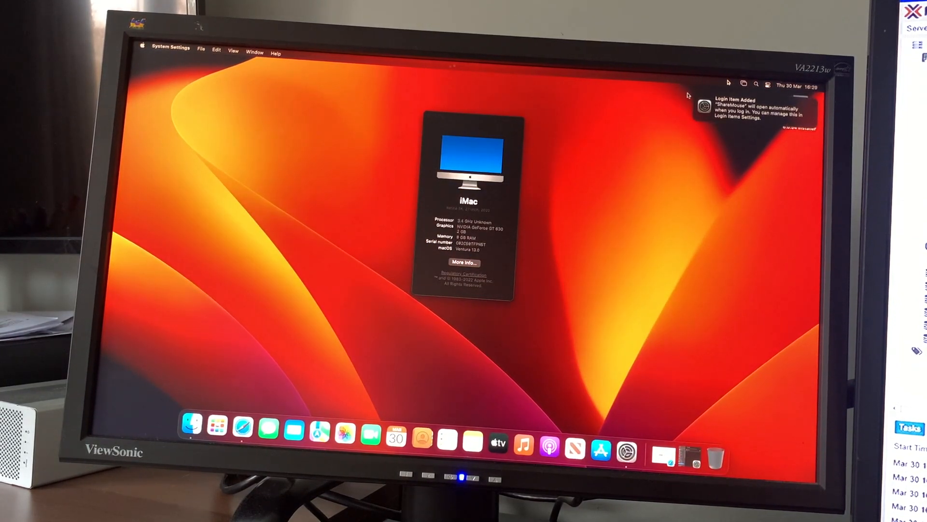
click(731, 82)
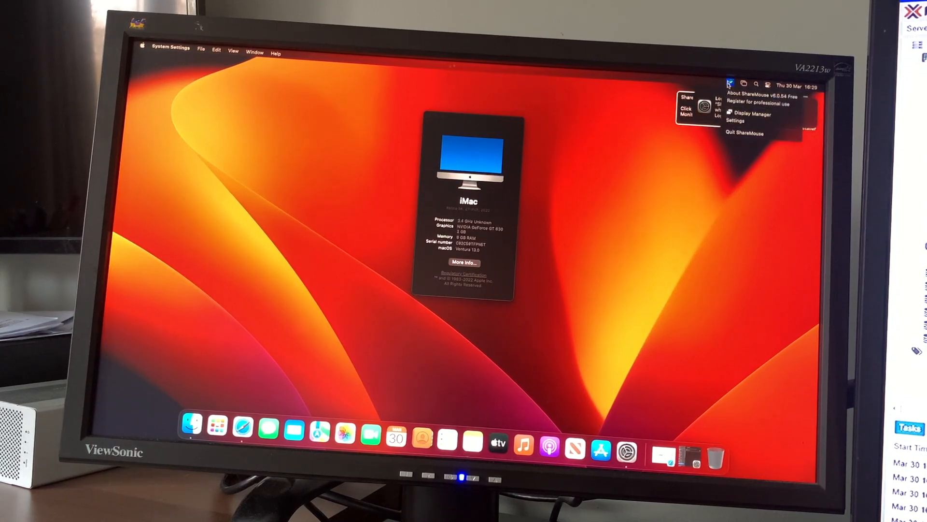
click(749, 109)
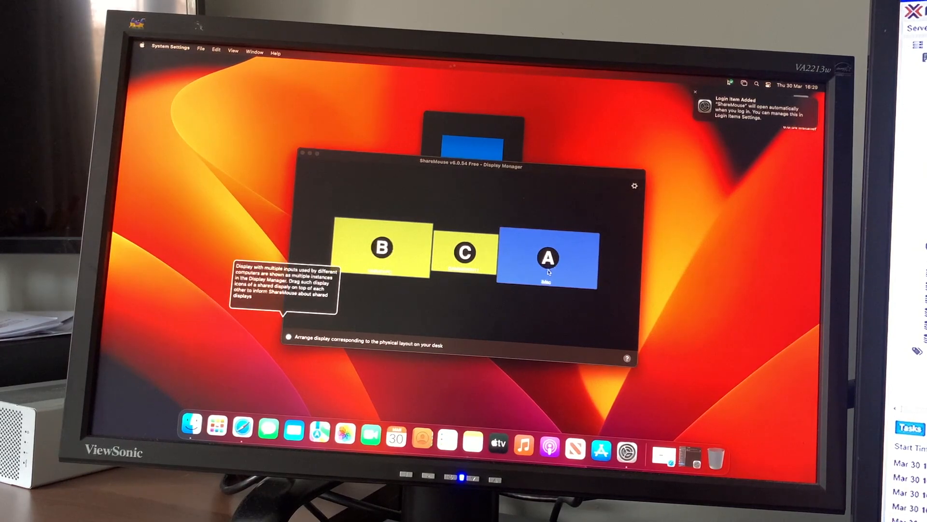
mouse_move(546, 257)
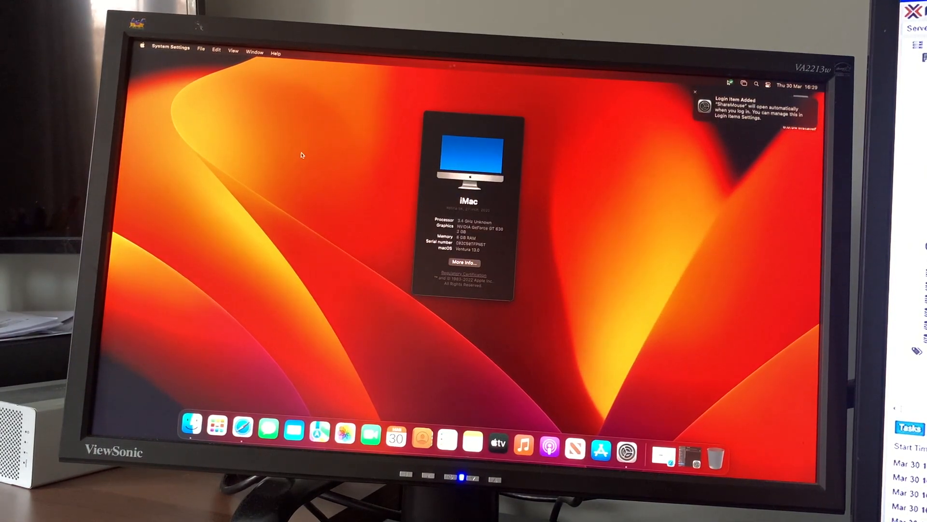
mouse_move(321, 174)
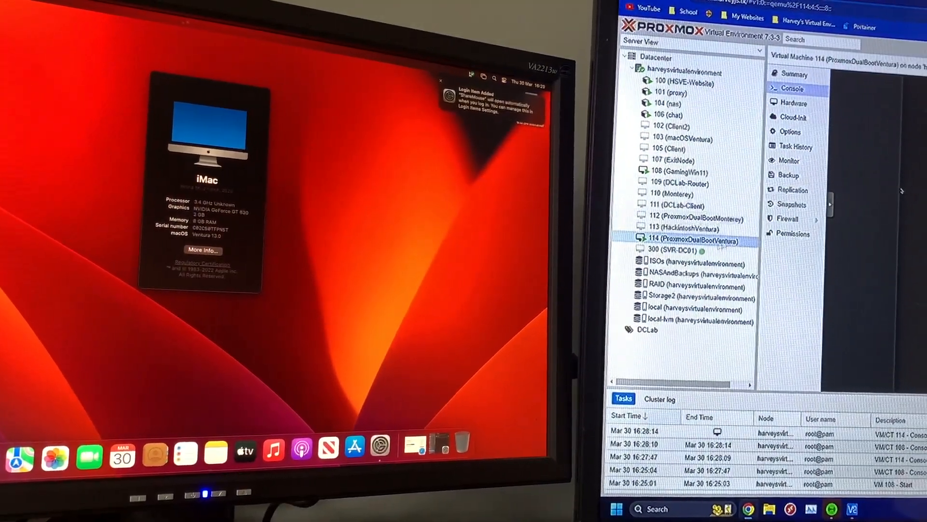
mouse_move(699, 249)
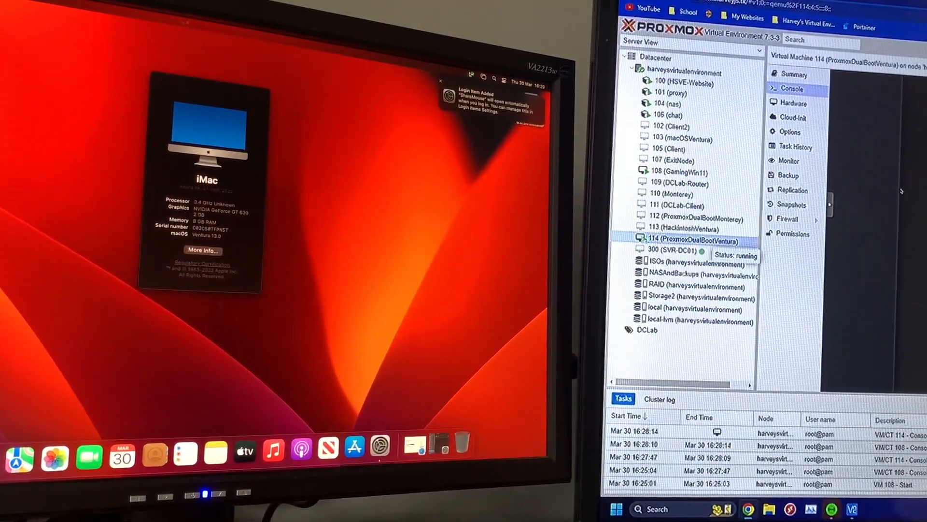
mouse_move(406, 243)
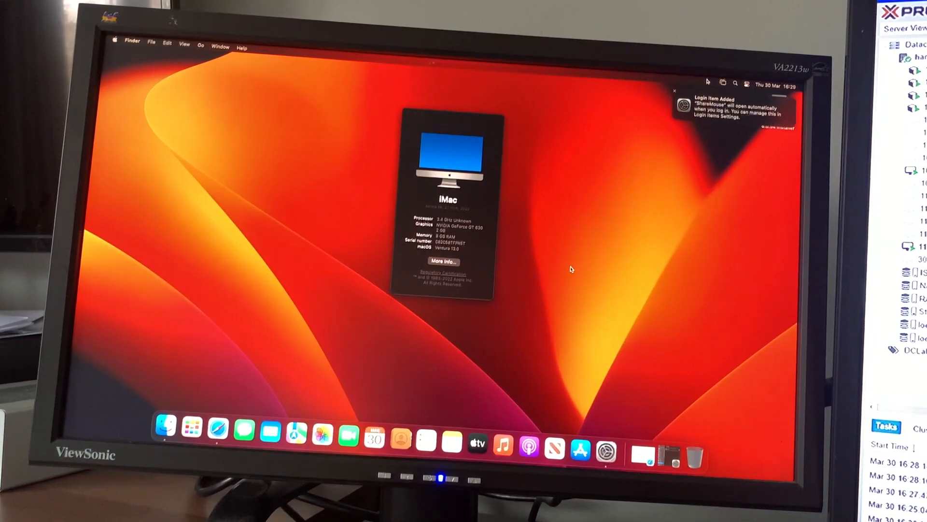
Launch Terminal on the Mac through Spotlight with 'termi'
text(termi)
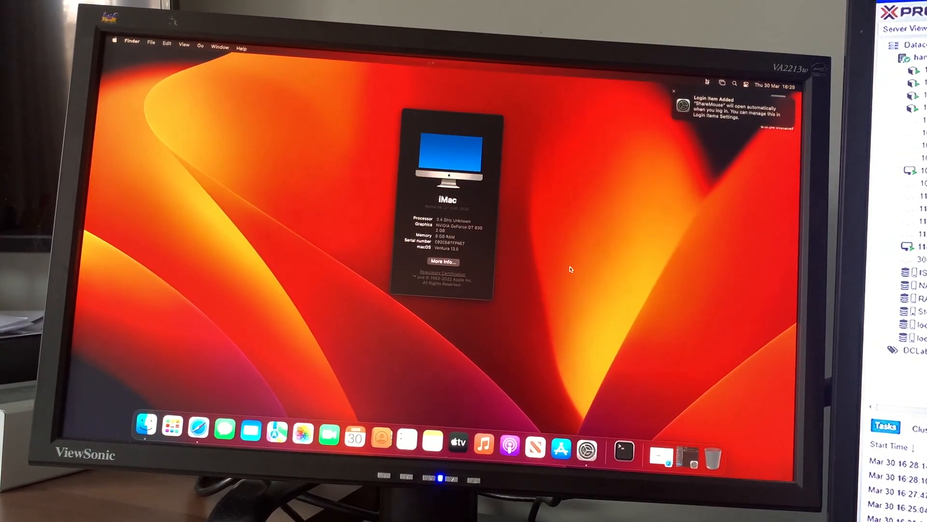
click(624, 448)
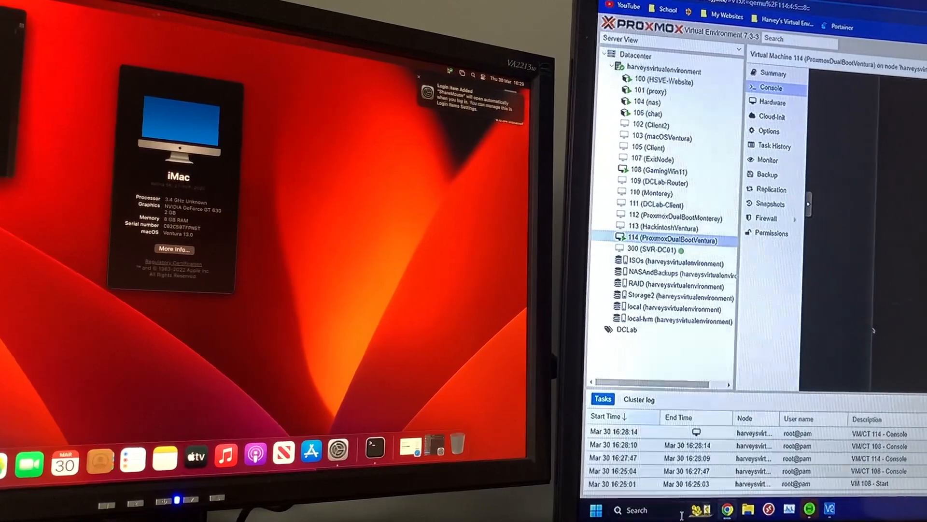
Search the Windows Start menu for 'terminal' and open Windows PowerShell
text(terminal)
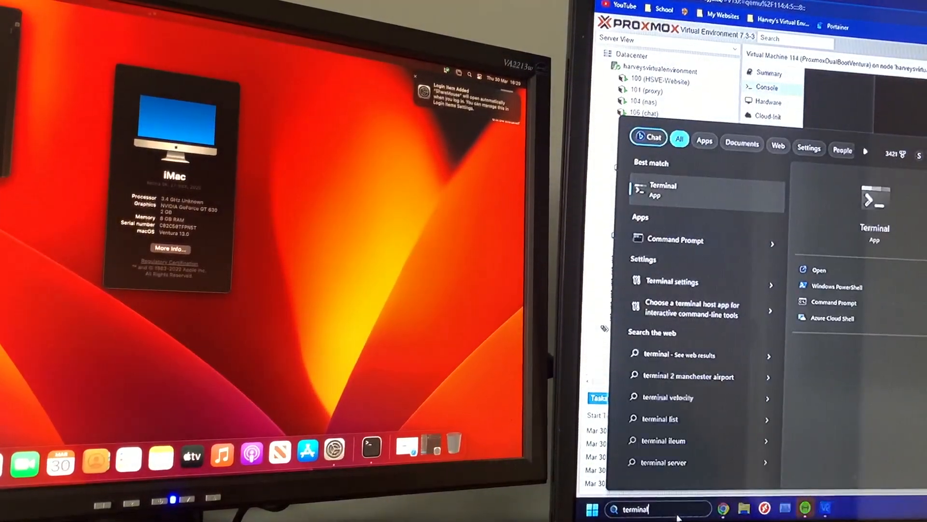
click(837, 286)
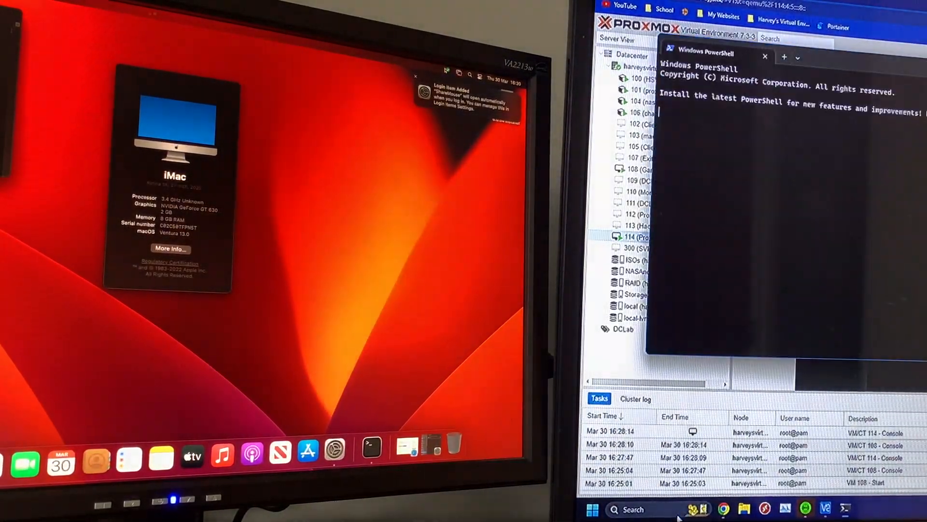